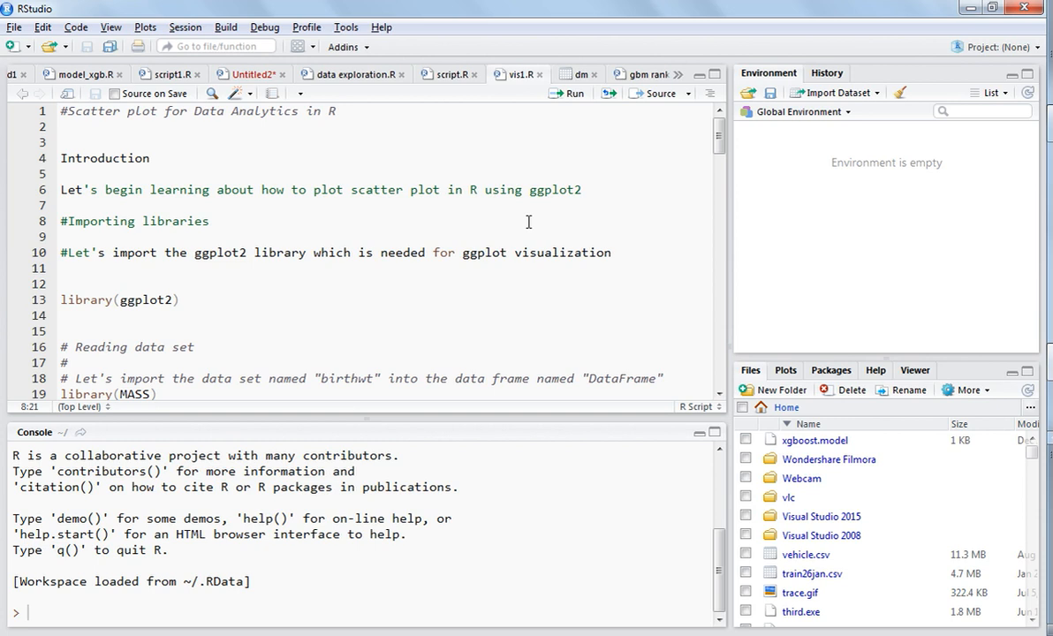
# Step: Start an install.packages("gg…") line on blank line 12 above library(ggplot2)
pyautogui.click(210, 221)
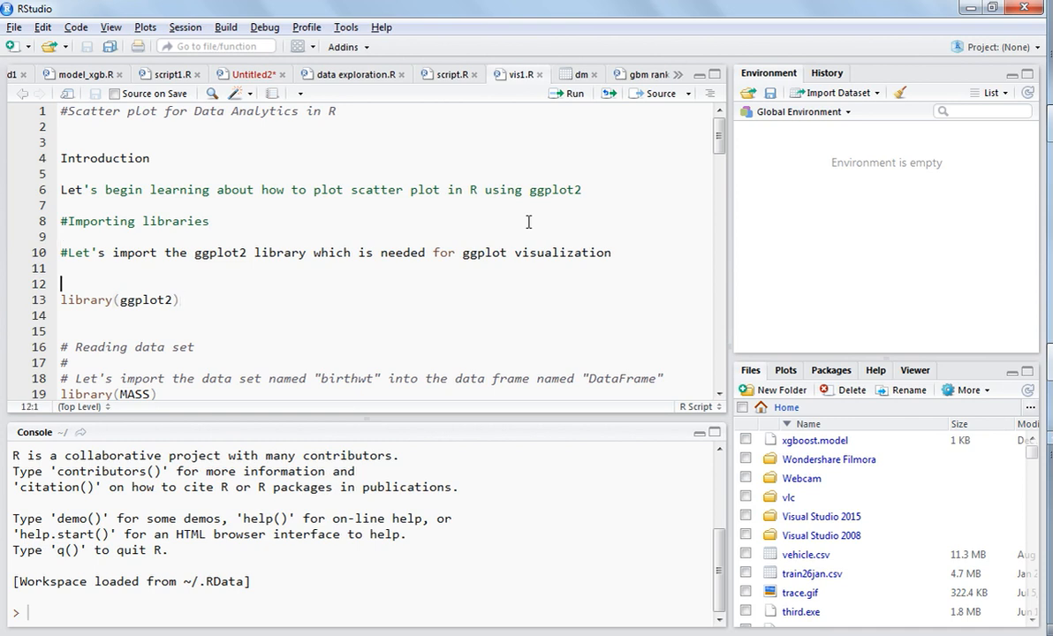
pyautogui.write('install.packages("')
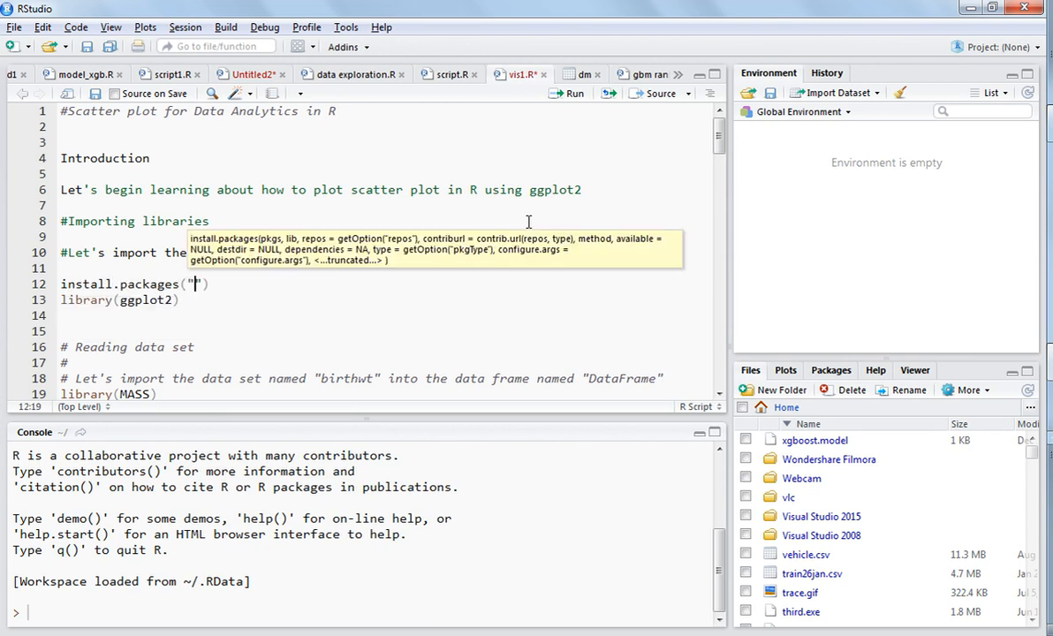
pyautogui.write('gg')
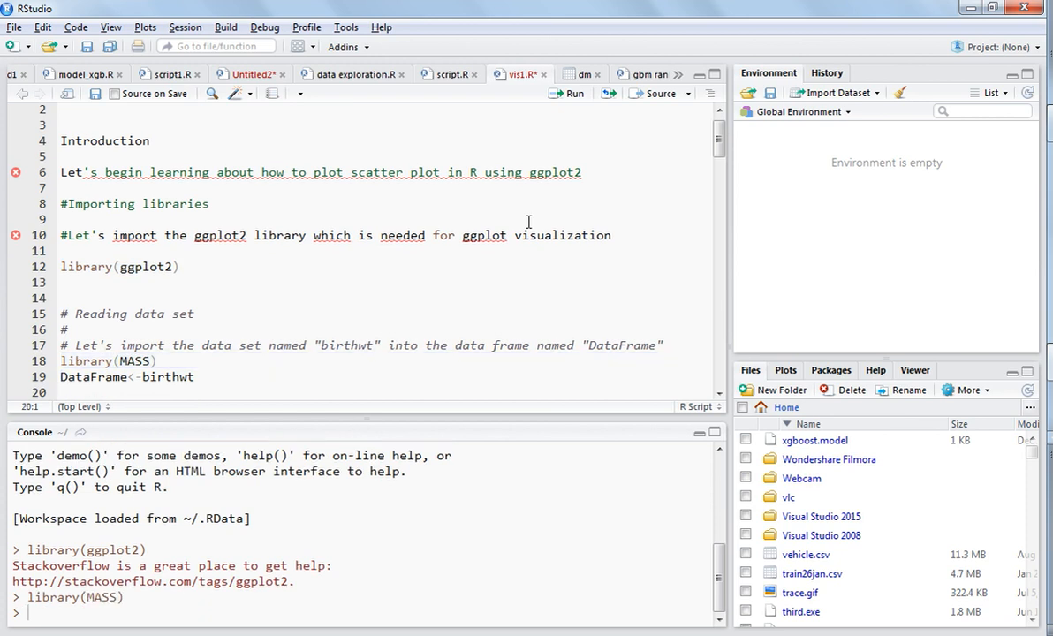
# Step: Select the DataFrame<-birthwt line to run after loading ggplot2 and MASS
pyautogui.click(126, 377)
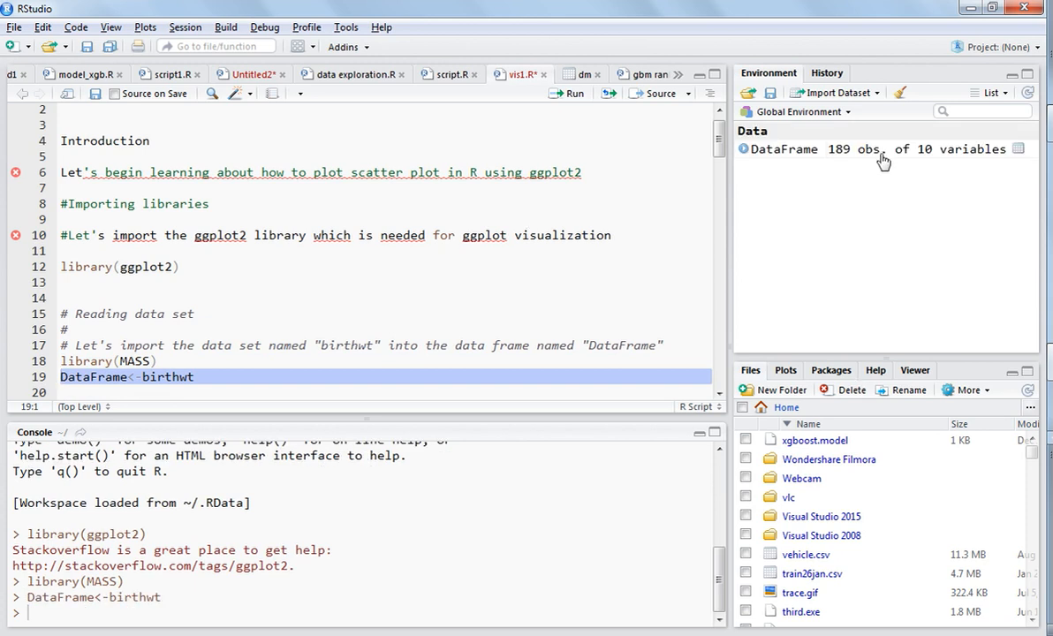
pyautogui.moveTo(884, 158)
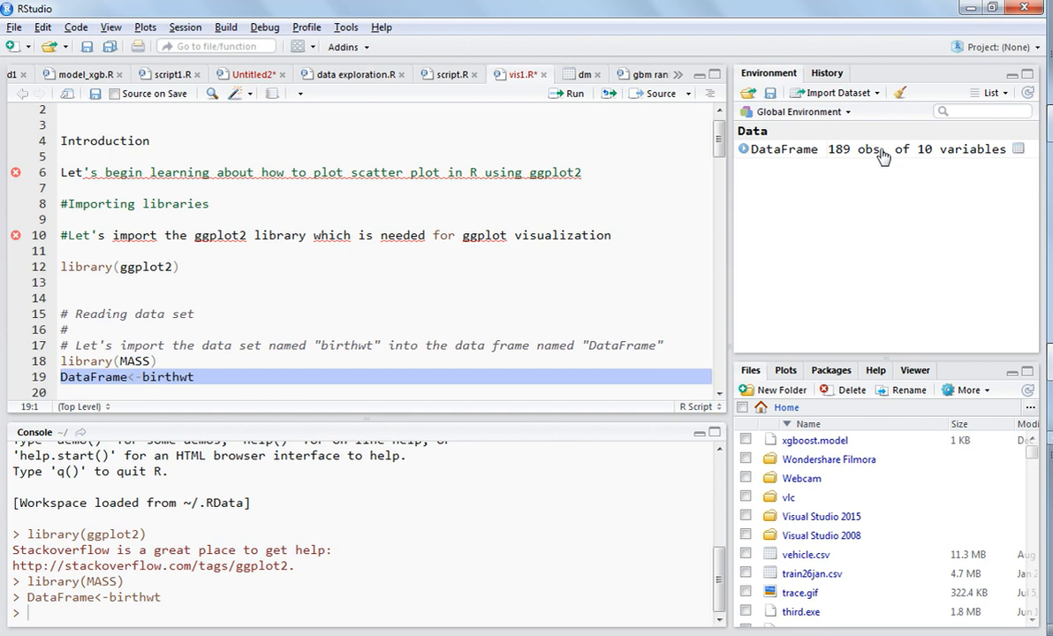
pyautogui.moveTo(539, 342)
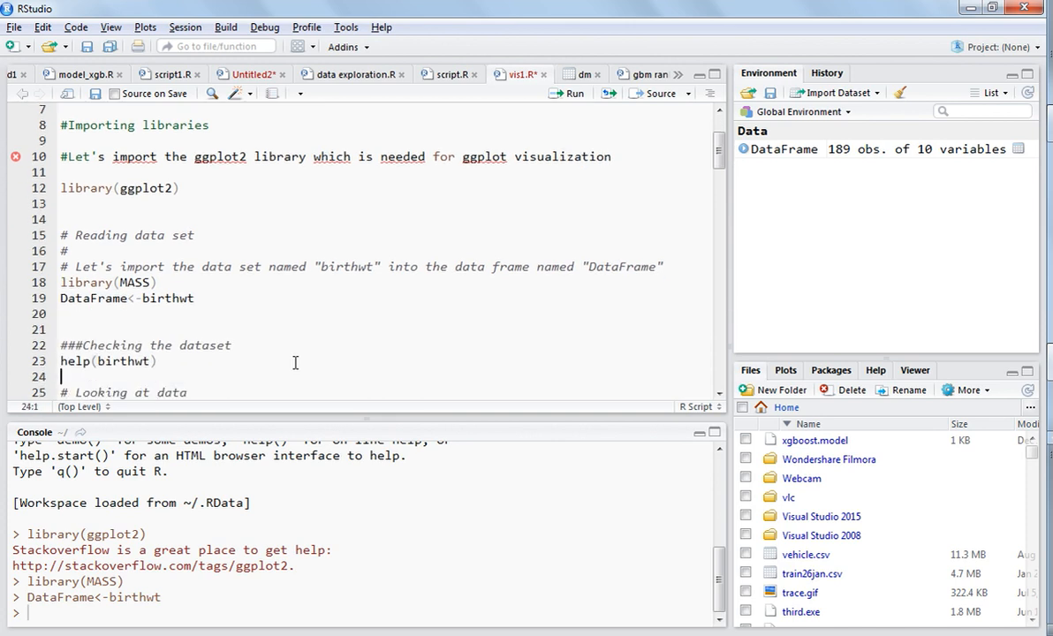
# Step: Add a structure-check comment, run help(birthwt), and scroll to its Format section
pyautogui.write("# Let's check the str of the data set")
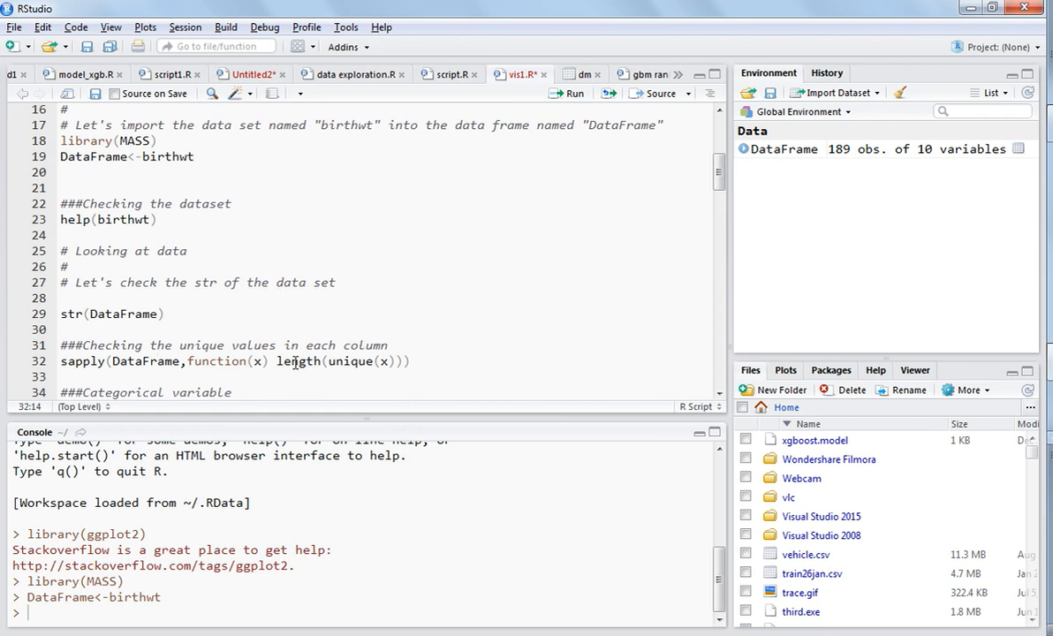
pyautogui.click(157, 219)
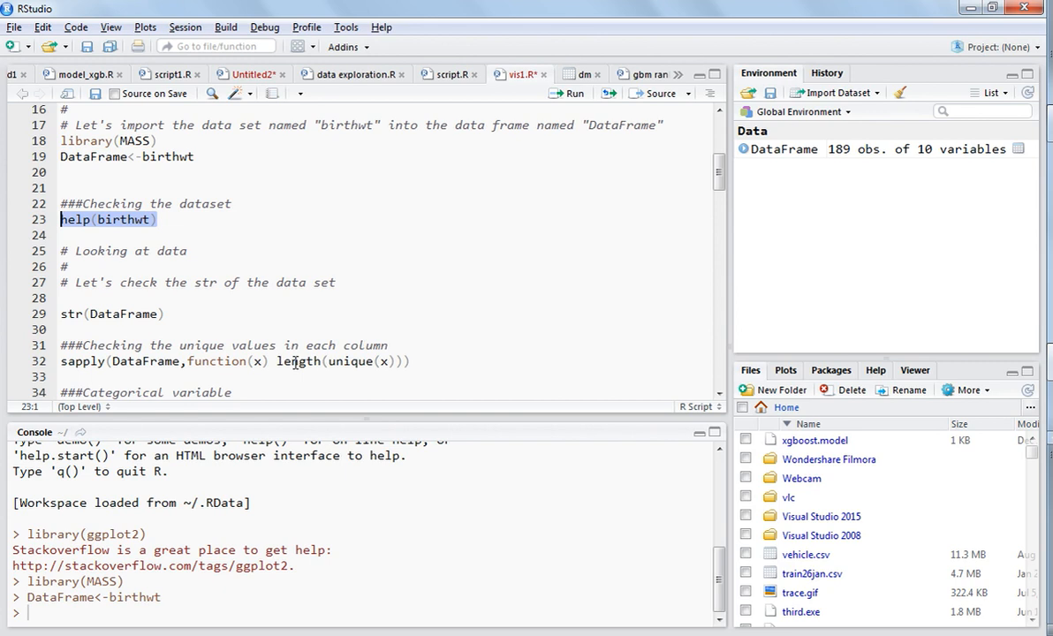
pyautogui.click(571, 93)
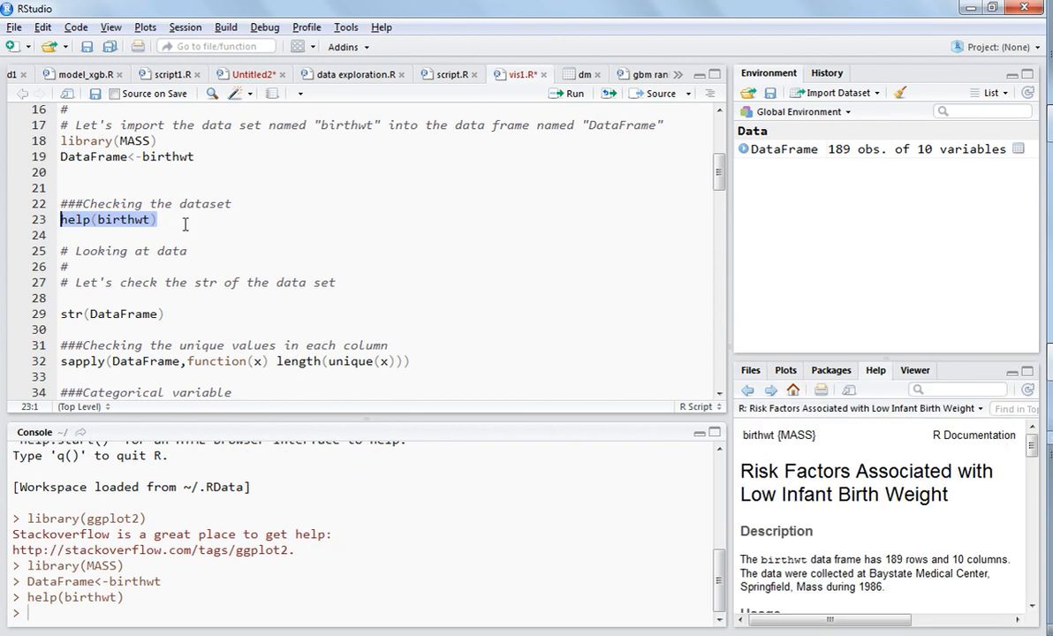
pyautogui.moveTo(615, 497)
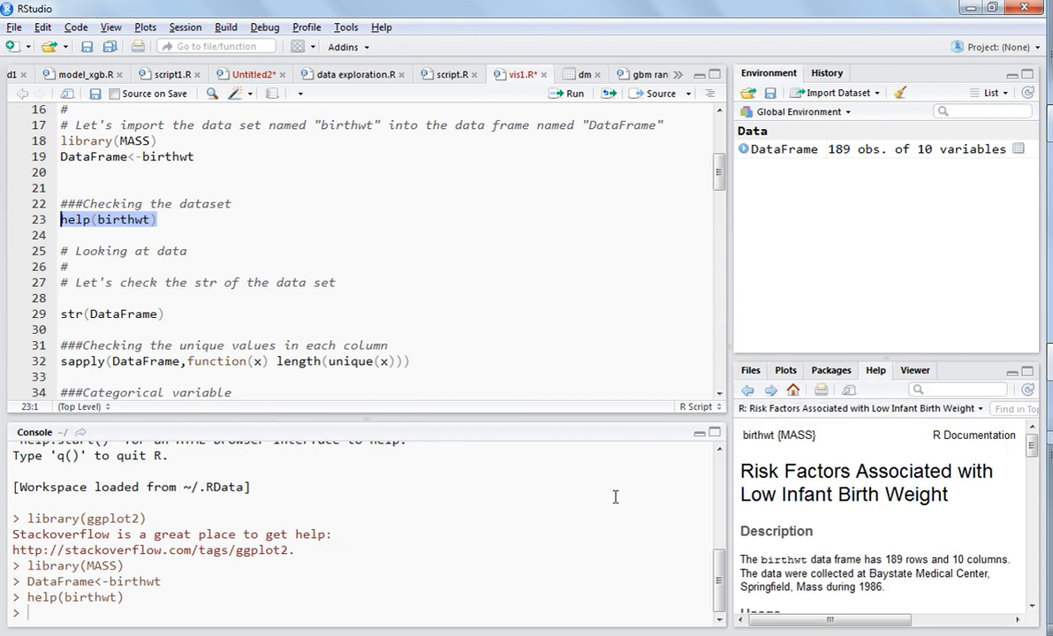
pyautogui.scroll(-3)
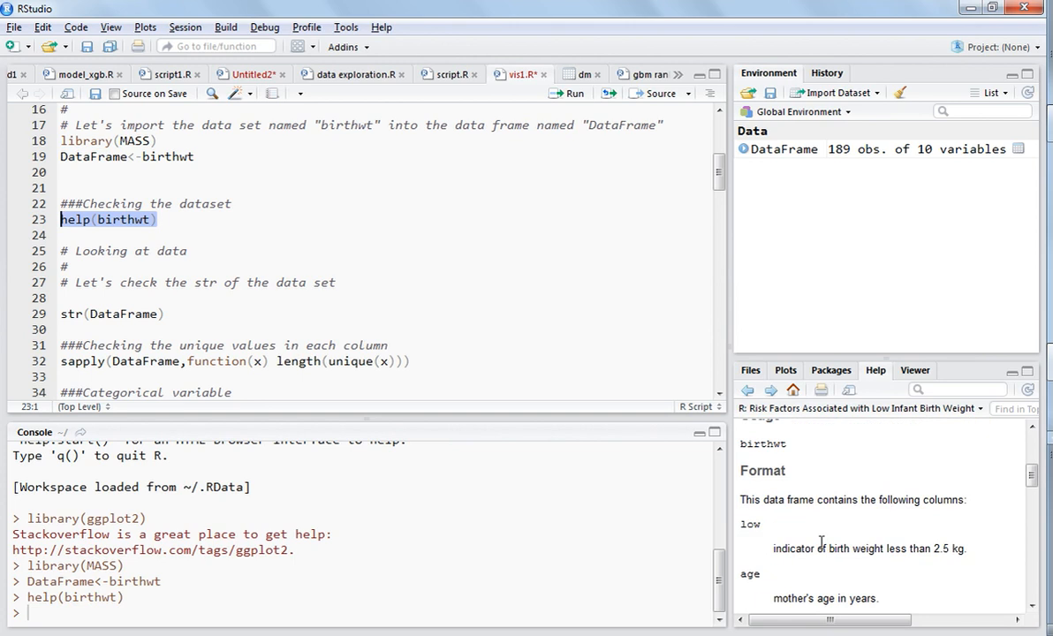
pyautogui.scroll(-3)
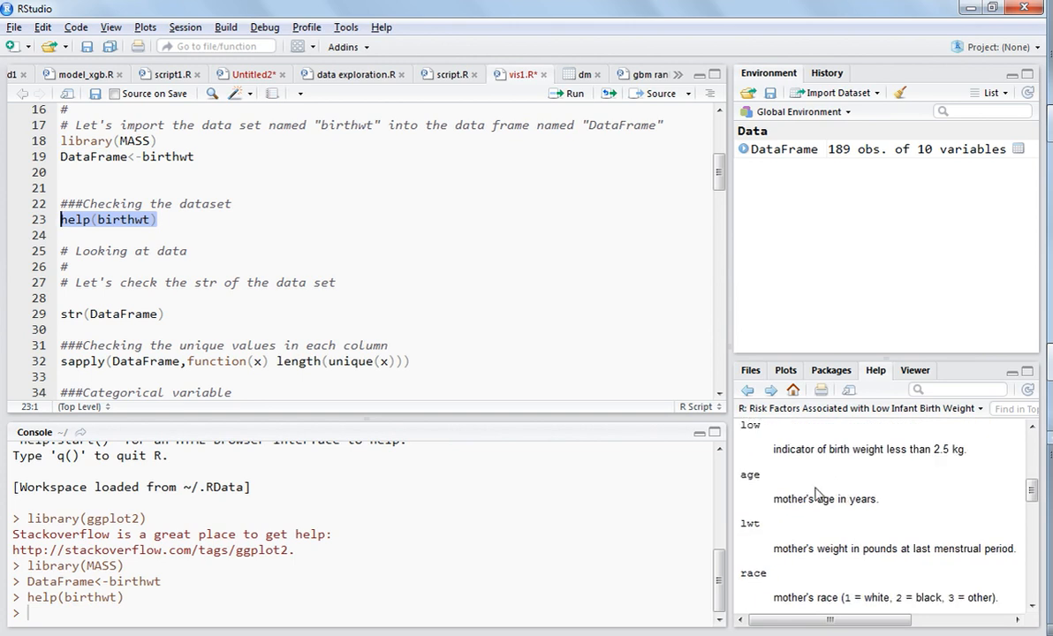
pyautogui.moveTo(765, 495)
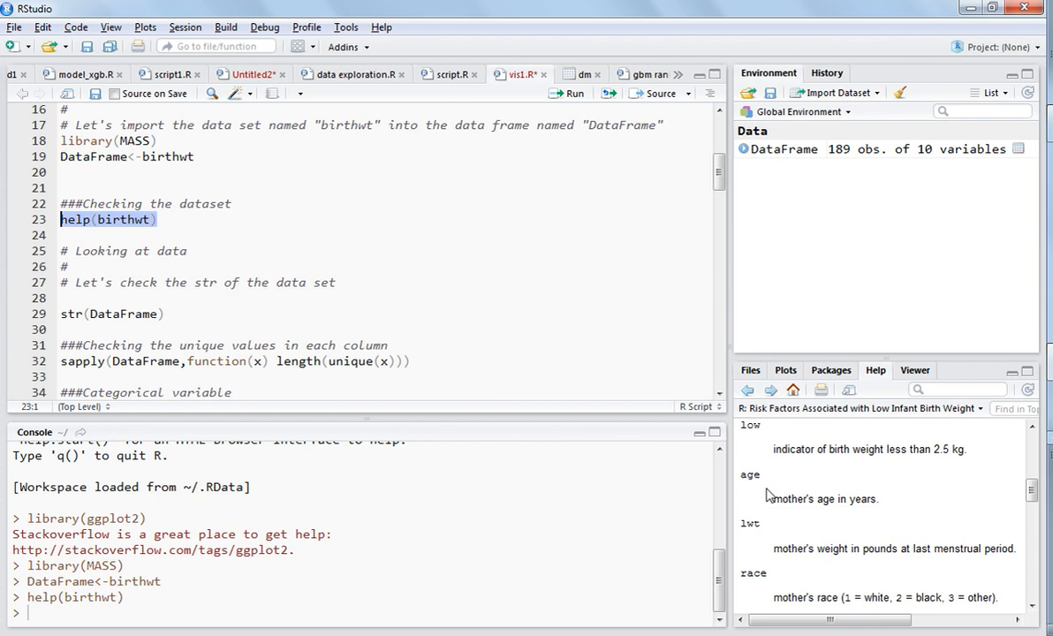
pyautogui.moveTo(771, 580)
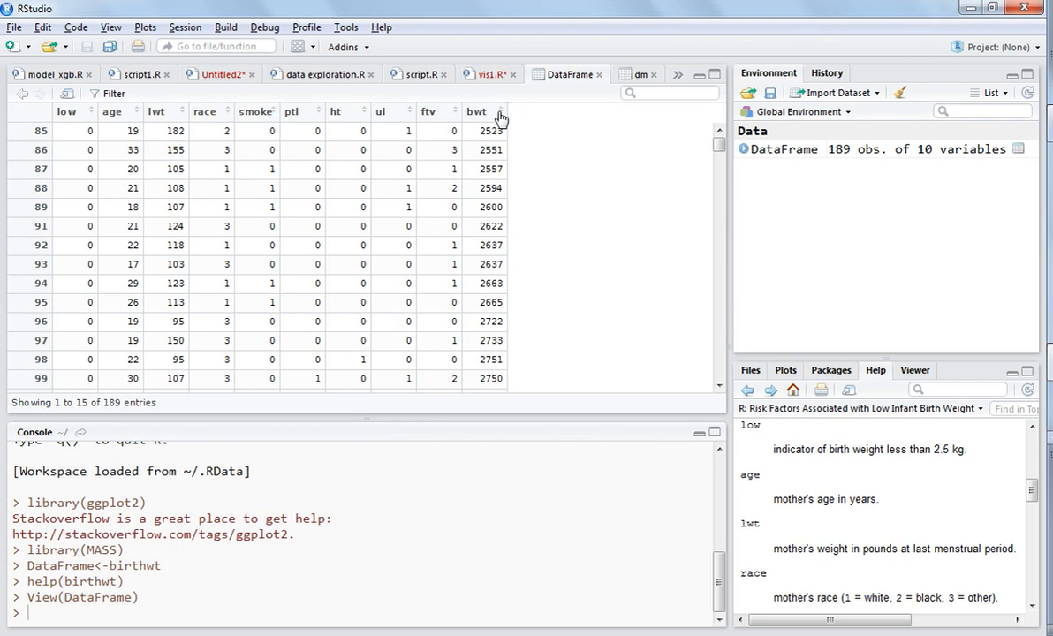
pyautogui.moveTo(78, 133)
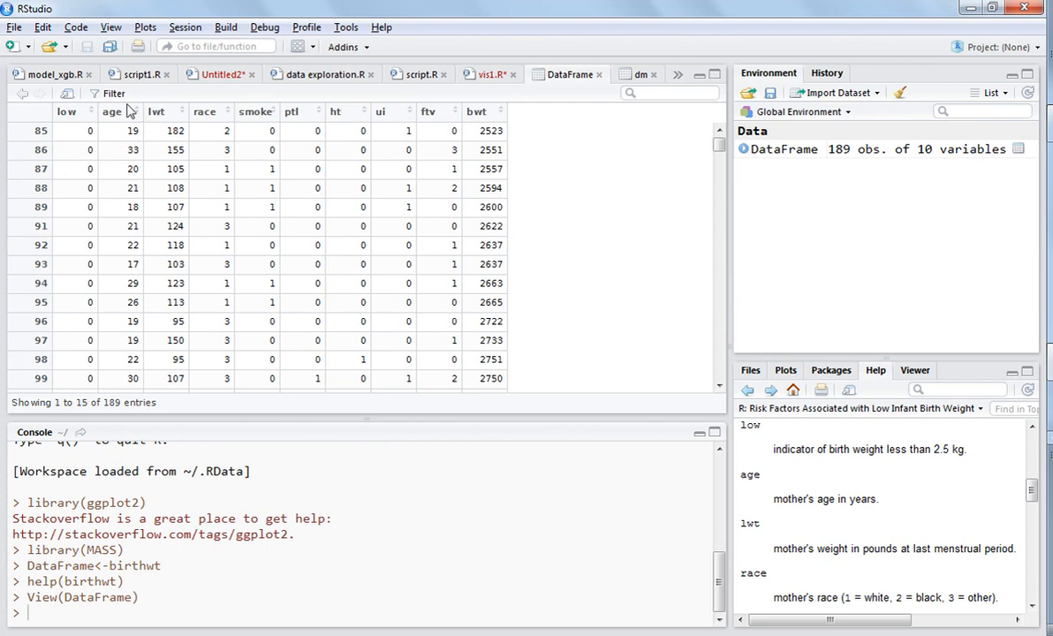
# Step: Sort the DataFrame viewer by age youngest first, oldest first, then youngest again
pyautogui.click(112, 112)
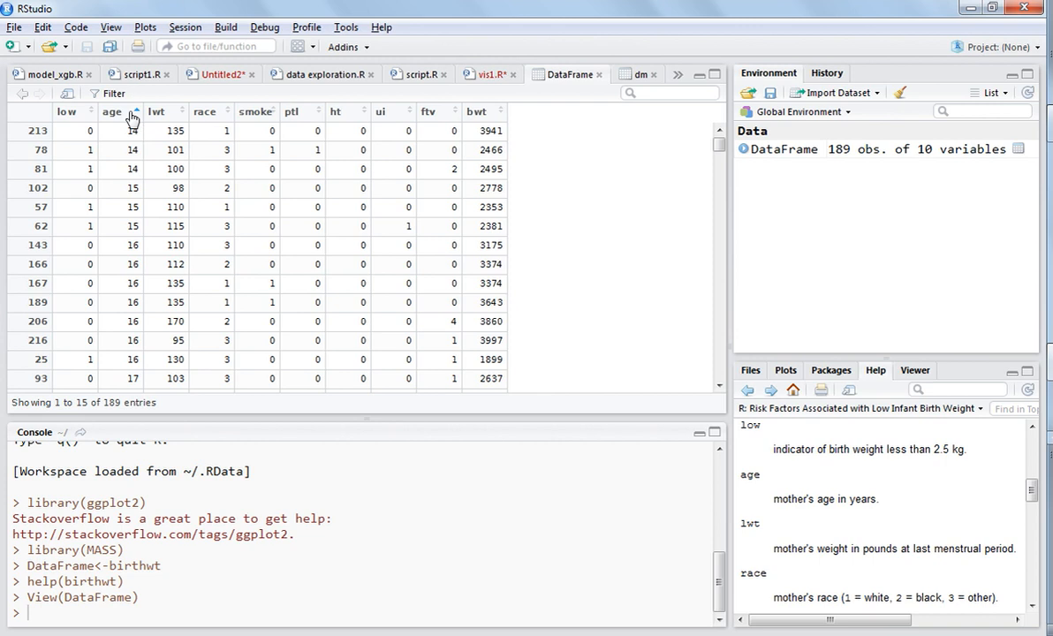
pyautogui.click(129, 115)
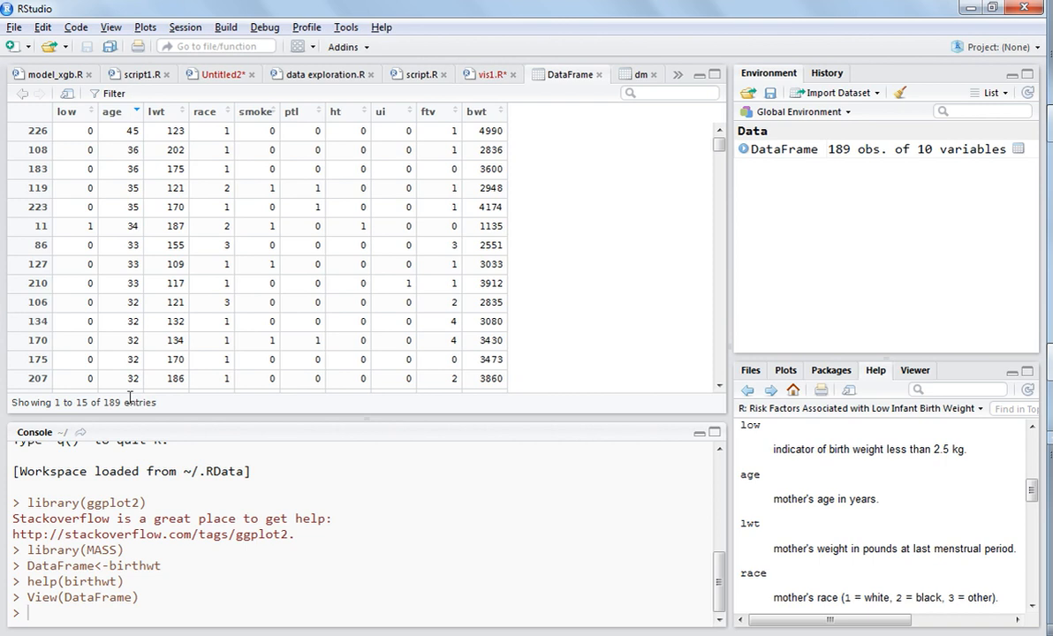
pyautogui.moveTo(137, 175)
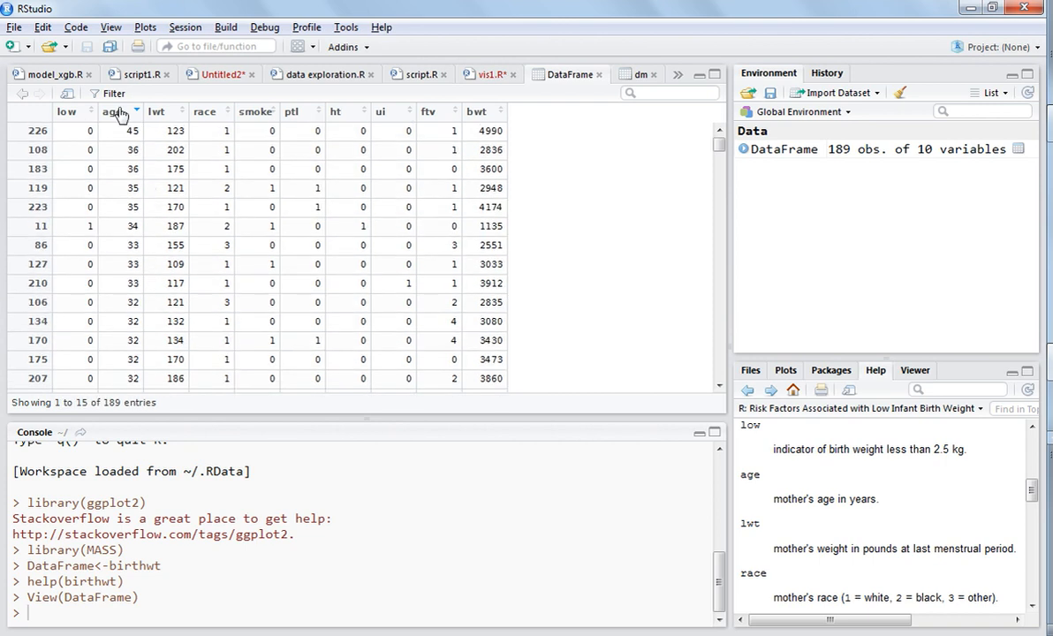
pyautogui.click(134, 112)
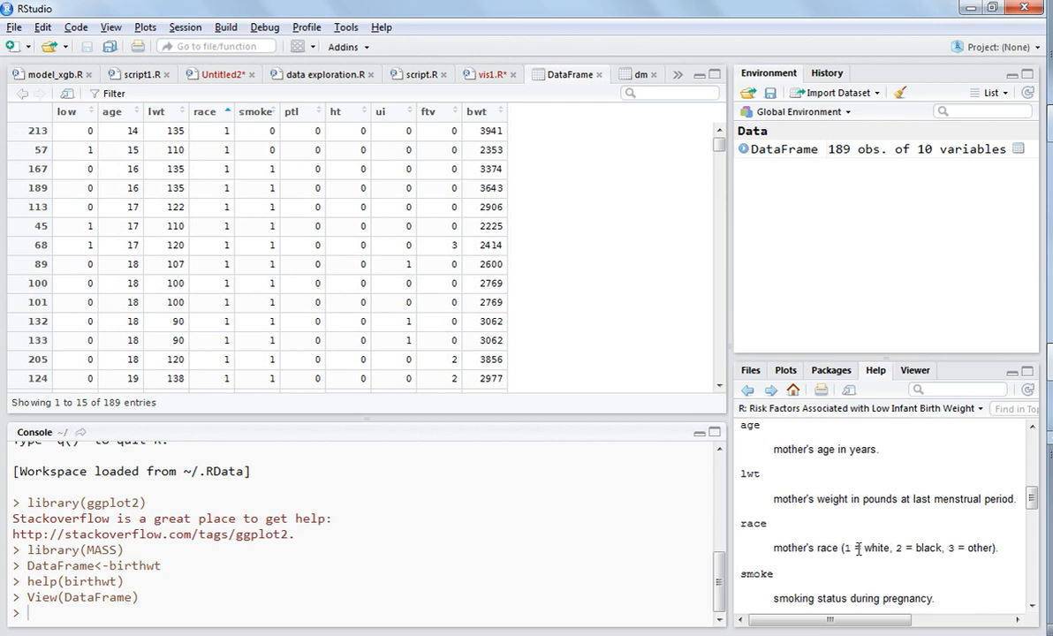
pyautogui.moveTo(881, 547)
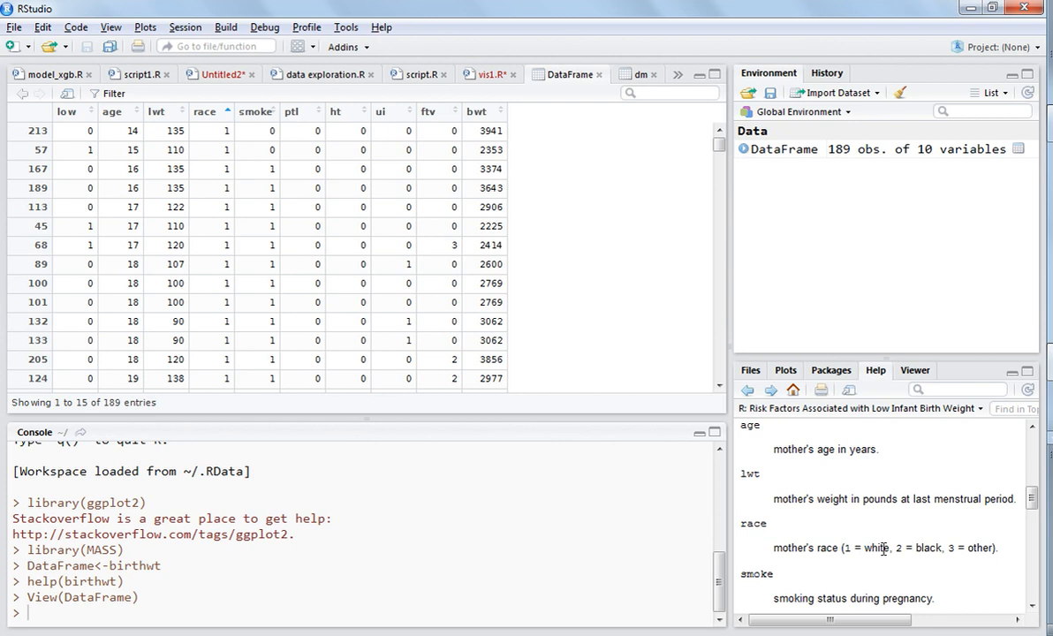
pyautogui.moveTo(926, 548)
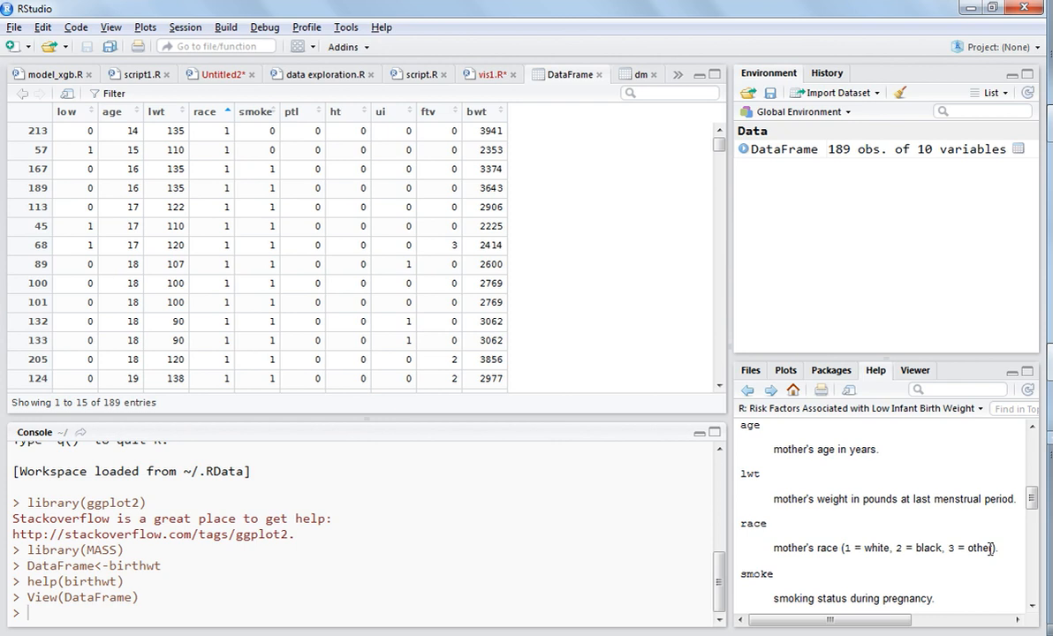
pyautogui.moveTo(782, 549)
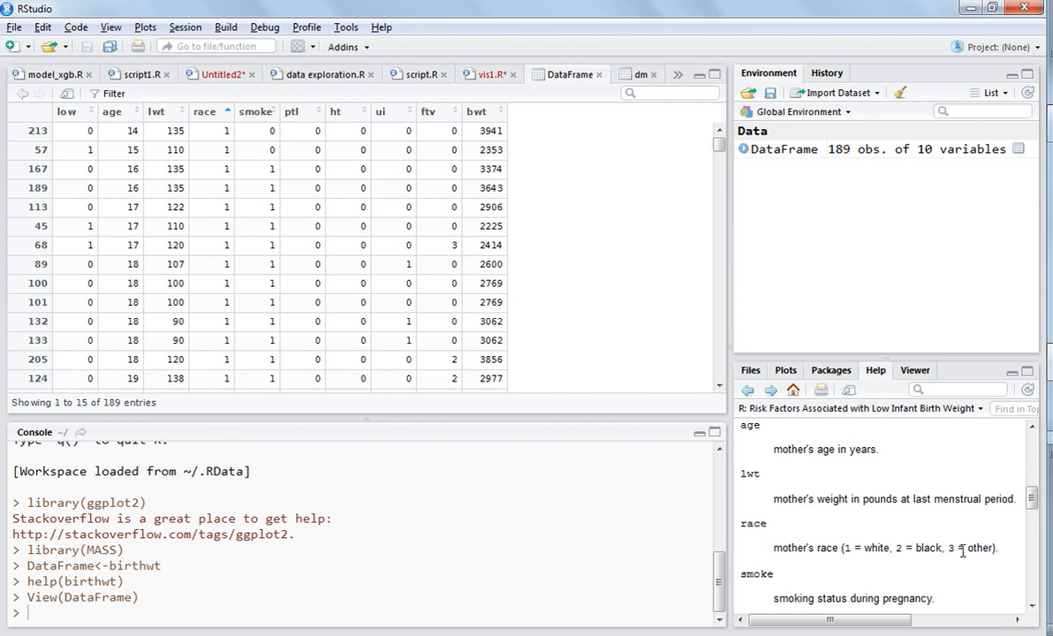
pyautogui.moveTo(960, 551)
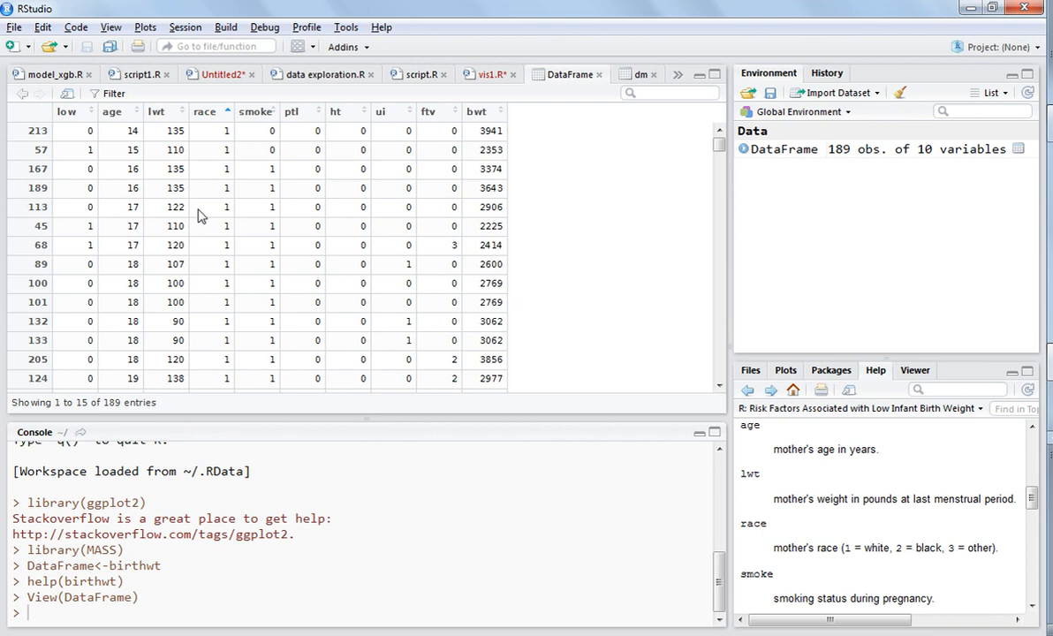
pyautogui.moveTo(802, 545)
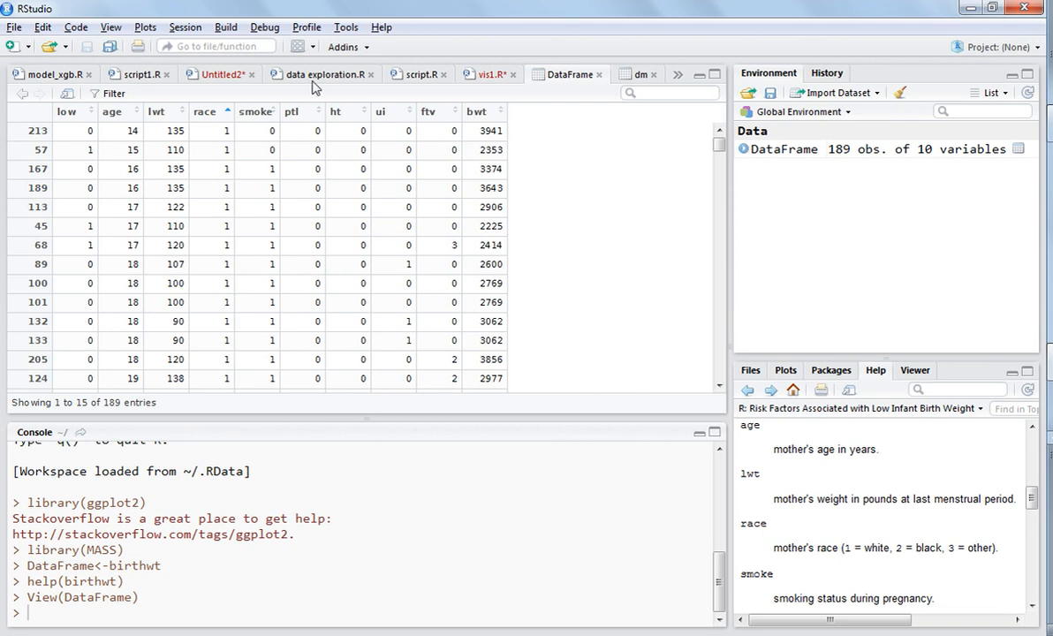
pyautogui.moveTo(210, 111)
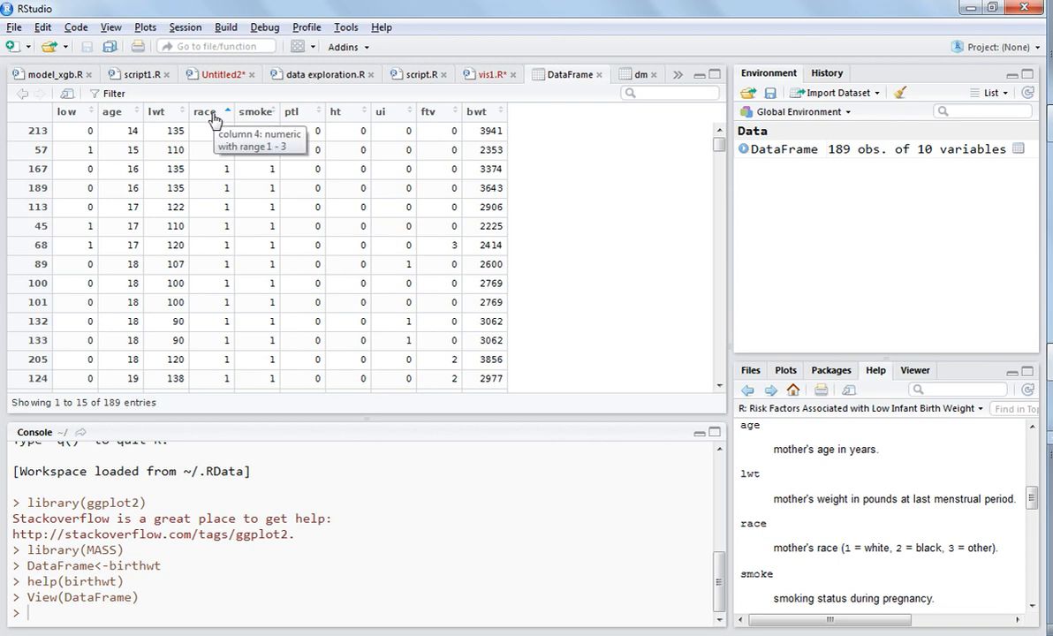
pyautogui.moveTo(264, 121)
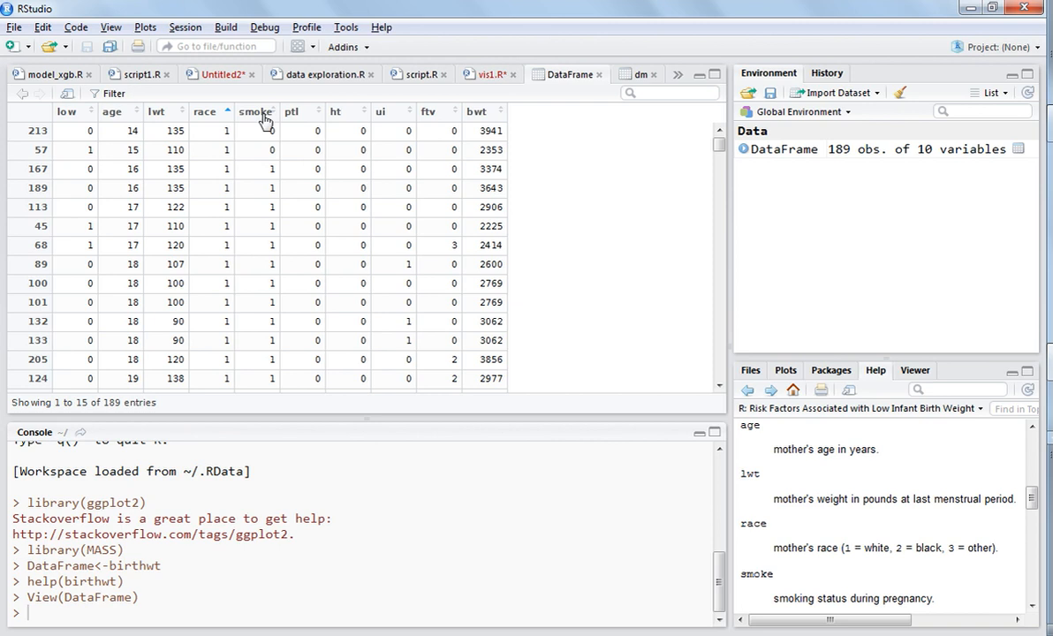
# Step: Scroll the birthwt Help pane through the smoke, ptl, ht, ui, ftv and bwt descriptions
pyautogui.scroll(-3)
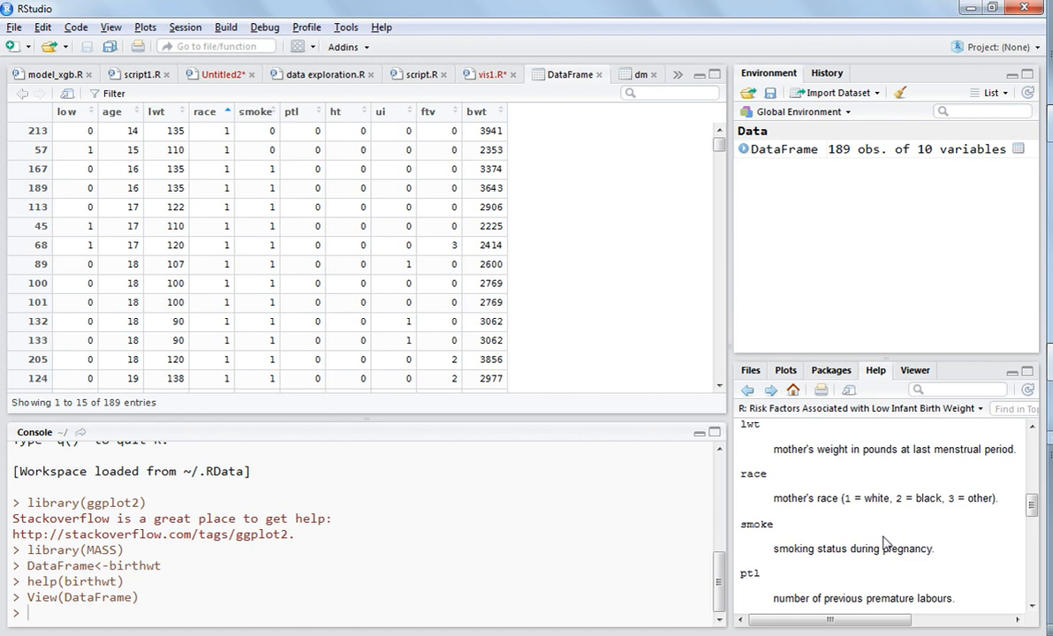
pyautogui.moveTo(261, 161)
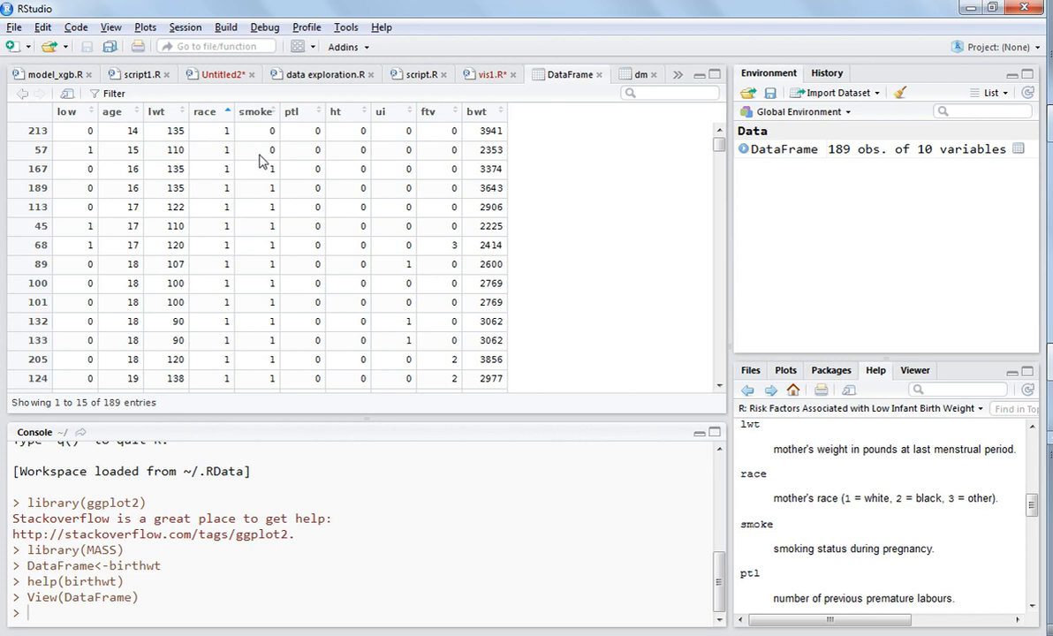
pyautogui.scroll(-3)
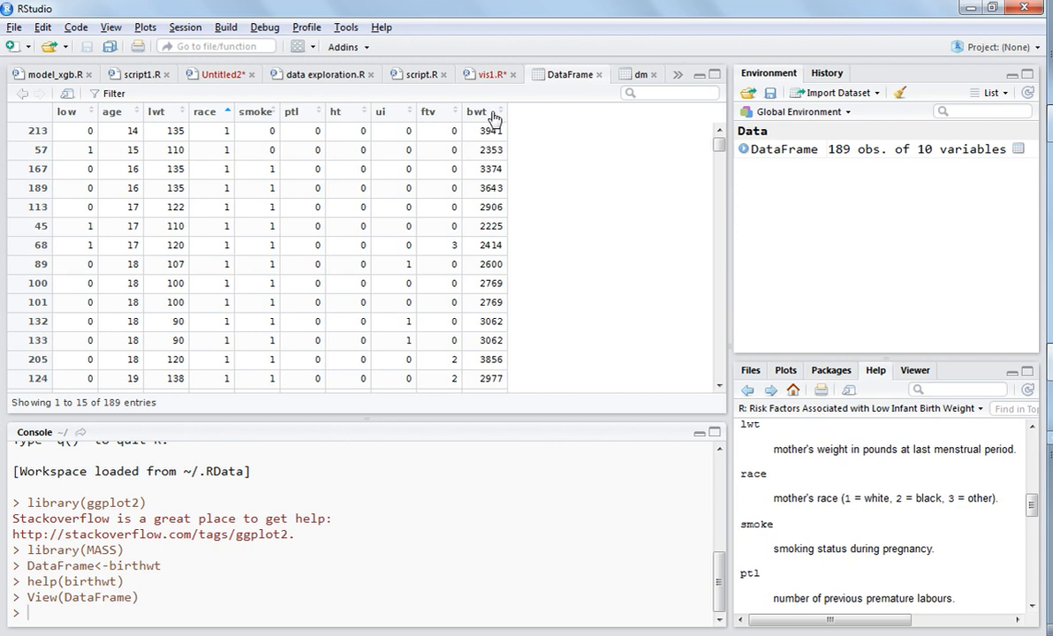
pyautogui.scroll(-3)
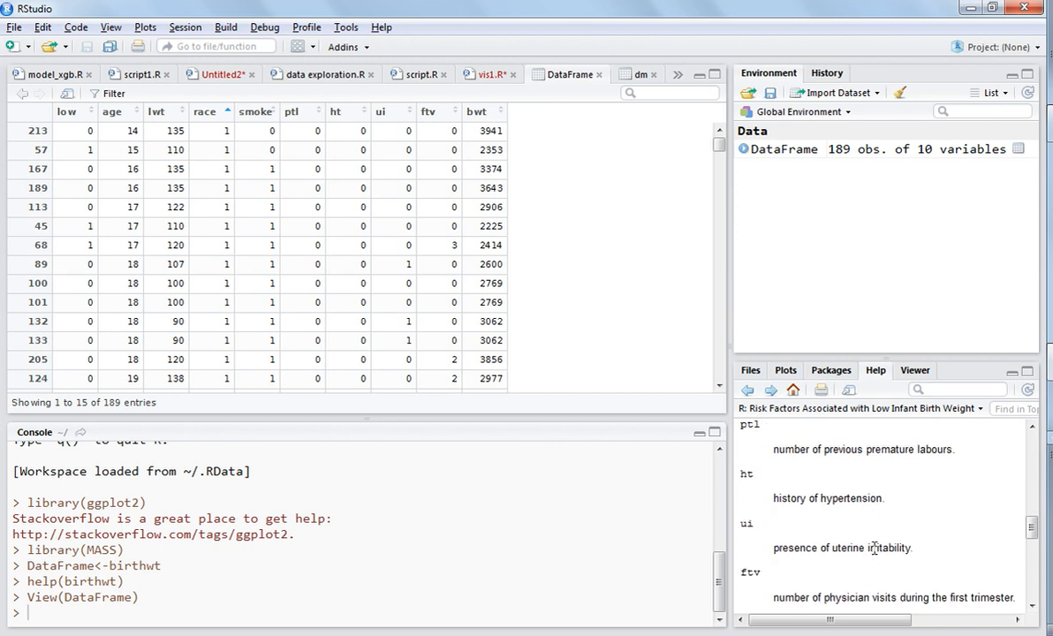
pyautogui.scroll(-3)
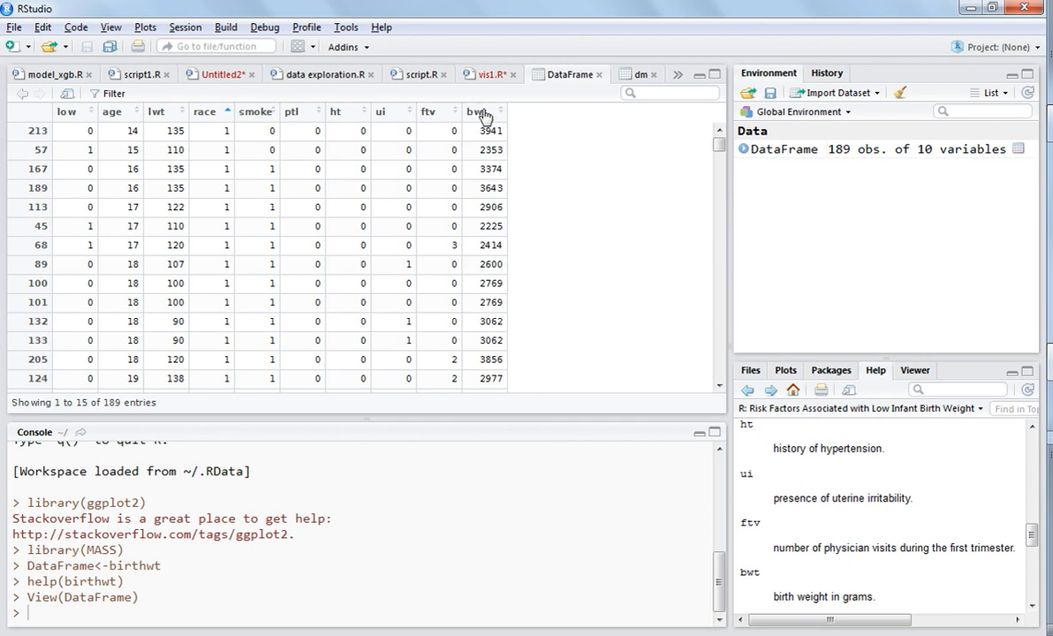
# Step: Toggle the viewer's bwt sort between lowest and highest, then sort rows by race
pyautogui.click(476, 111)
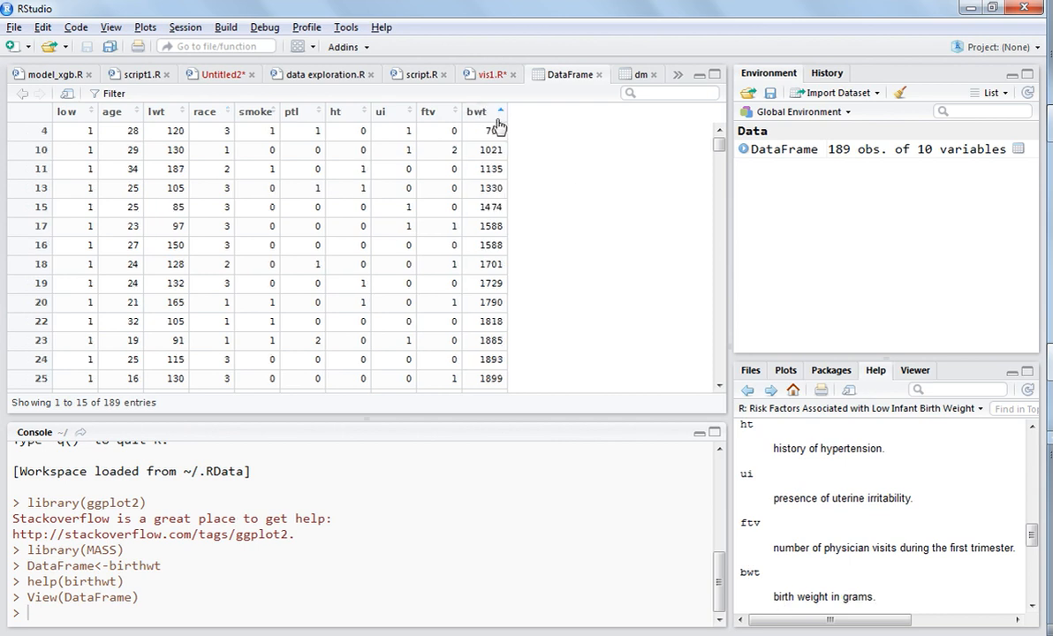
pyautogui.click(500, 110)
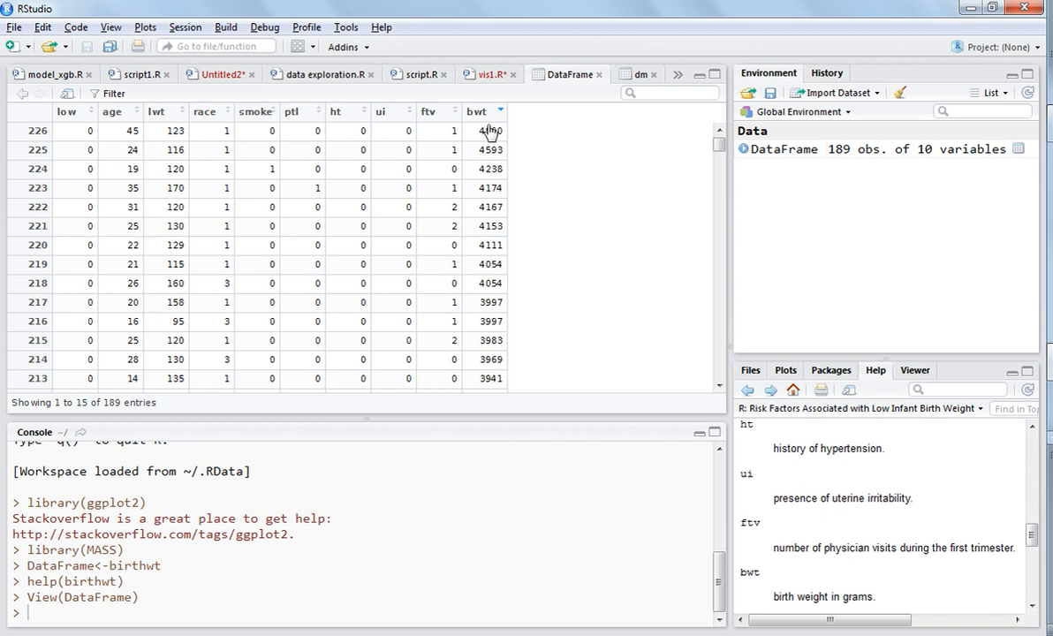
pyautogui.click(499, 112)
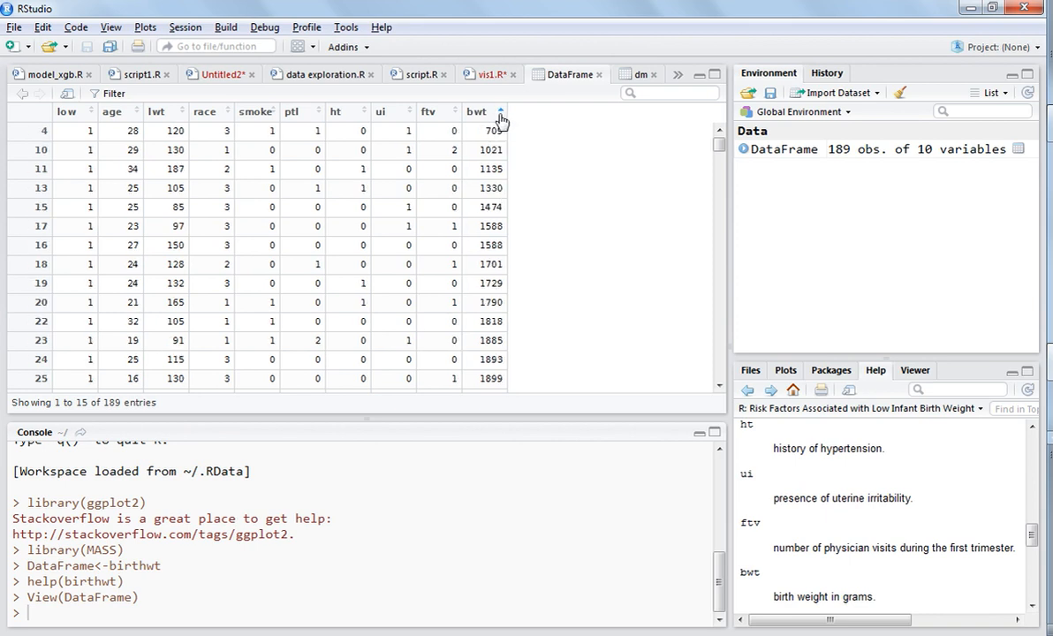
pyautogui.click(499, 111)
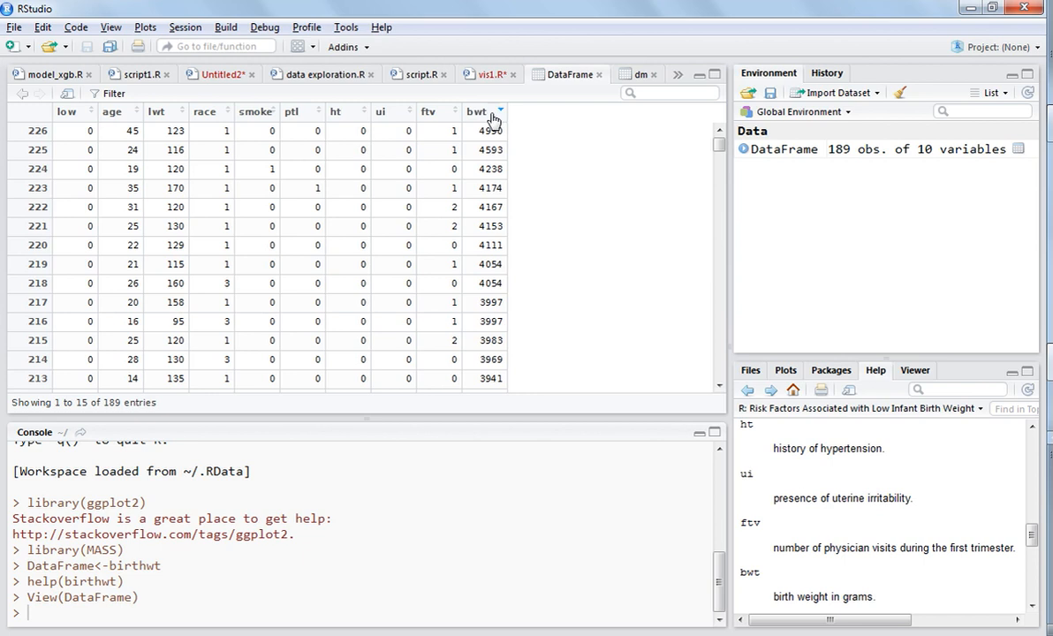
pyautogui.moveTo(493, 113)
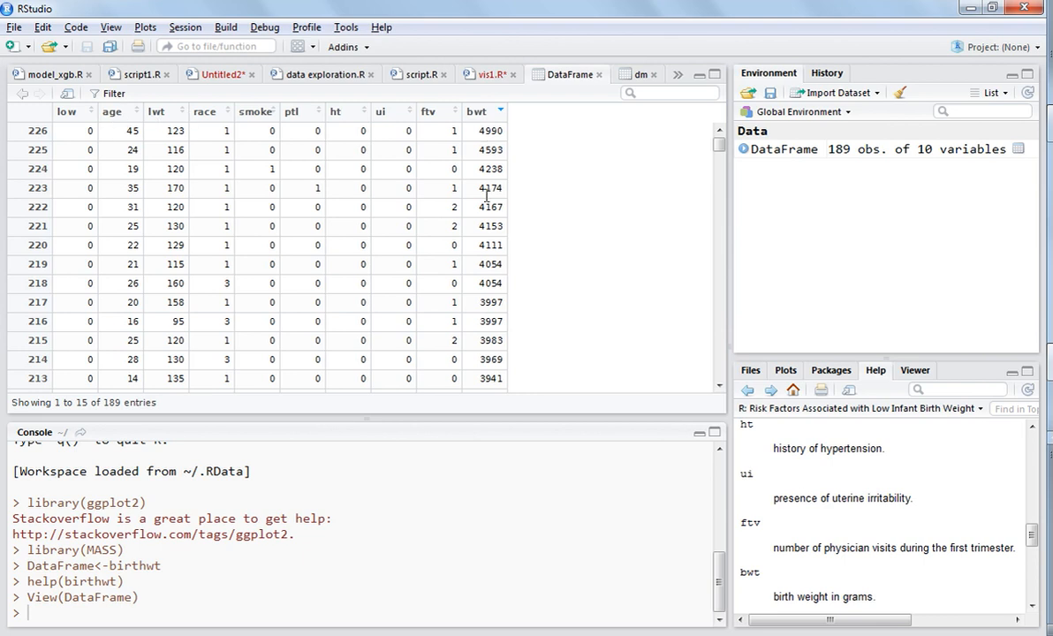
pyautogui.moveTo(446, 165)
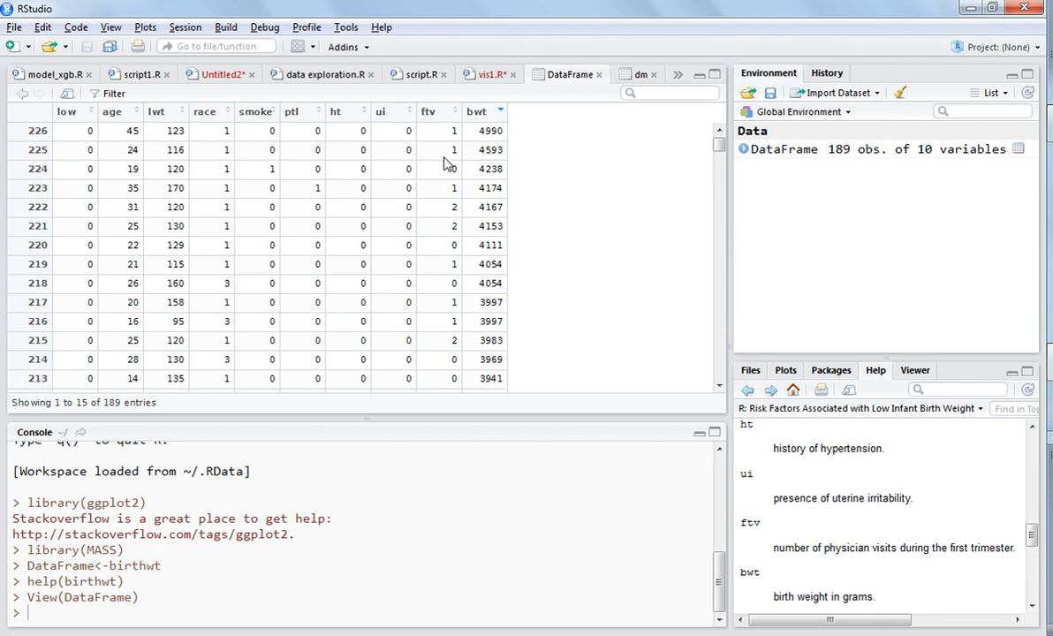
pyautogui.moveTo(277, 131)
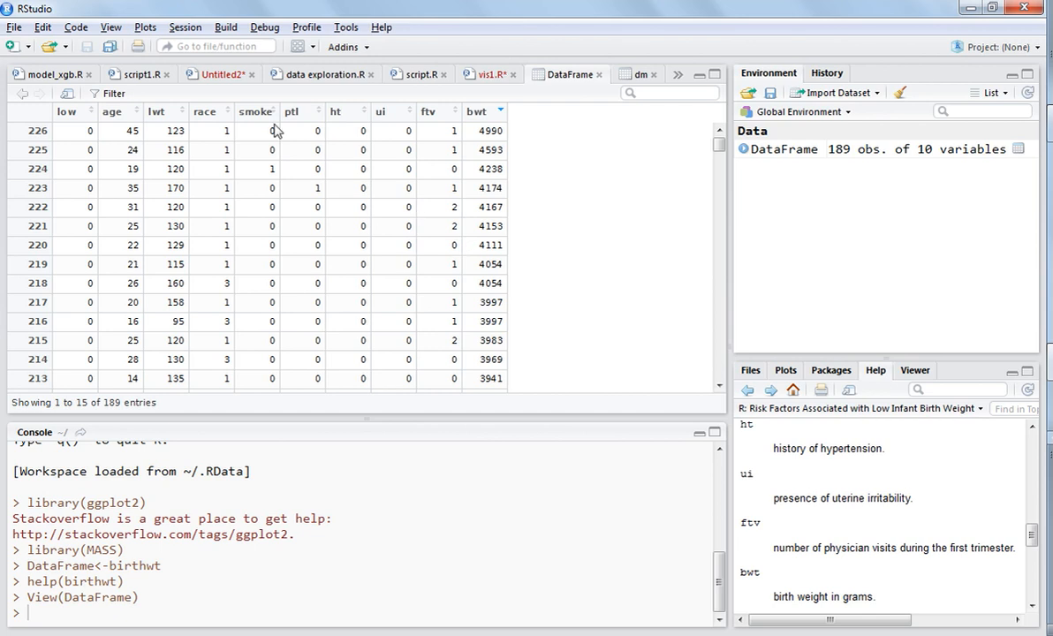
pyautogui.moveTo(307, 119)
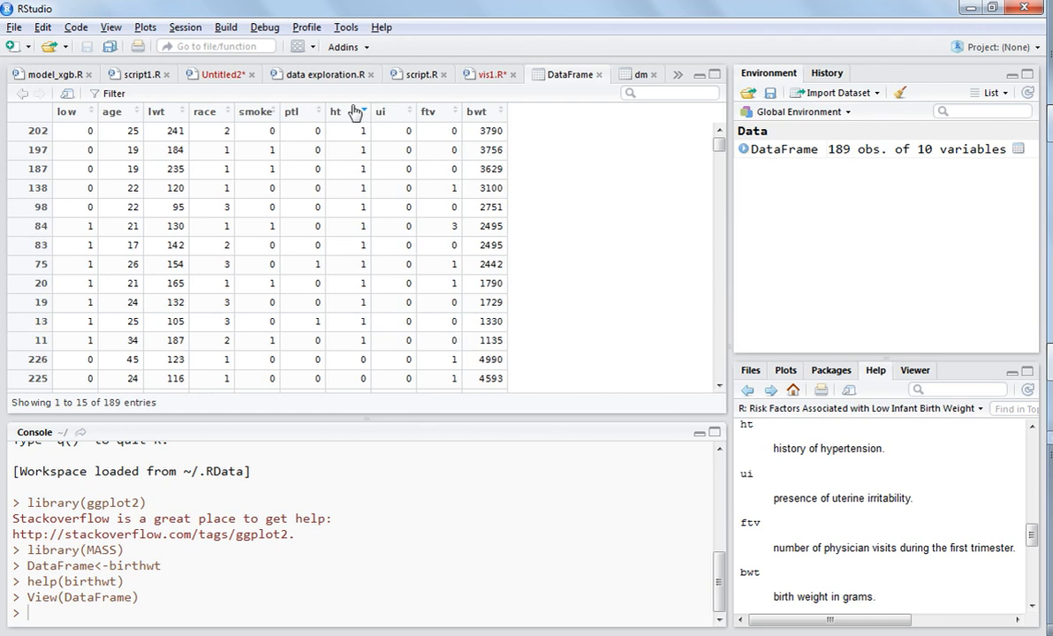
pyautogui.click(204, 112)
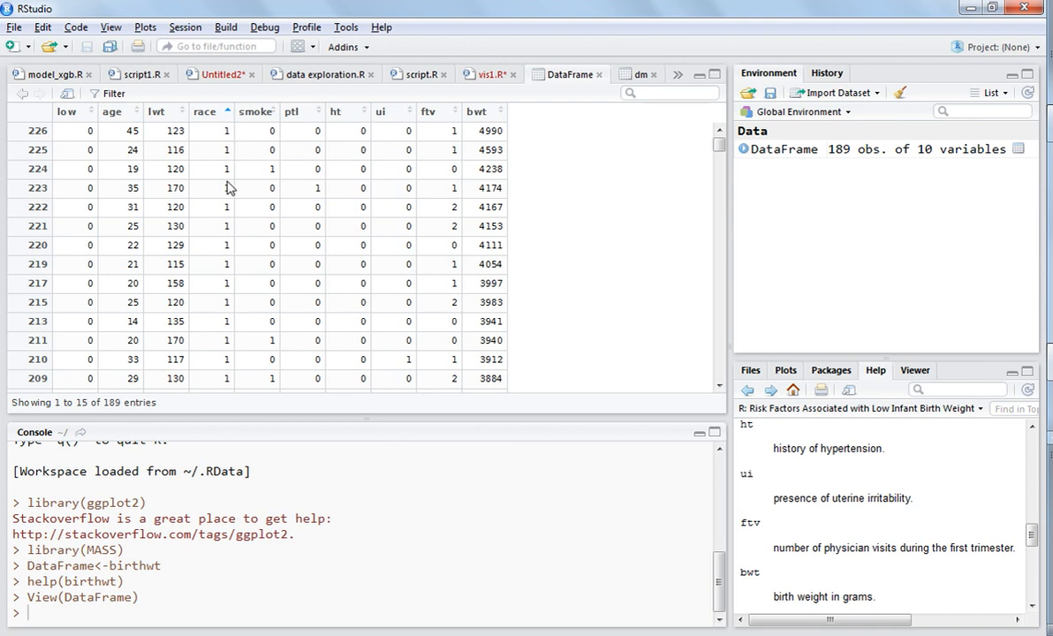
pyautogui.moveTo(226, 221)
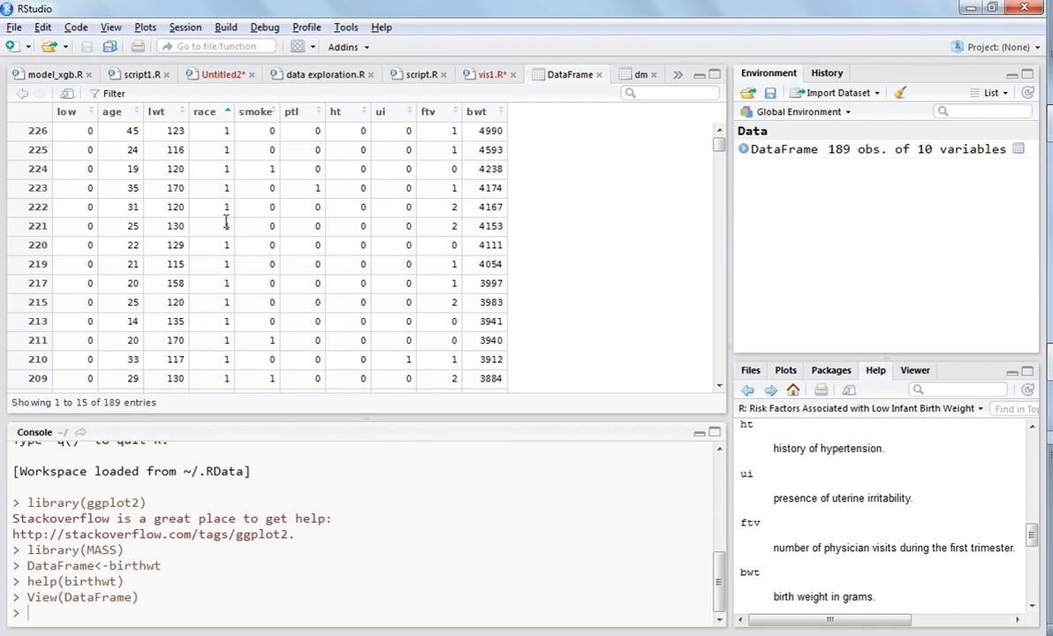
pyautogui.moveTo(354, 304)
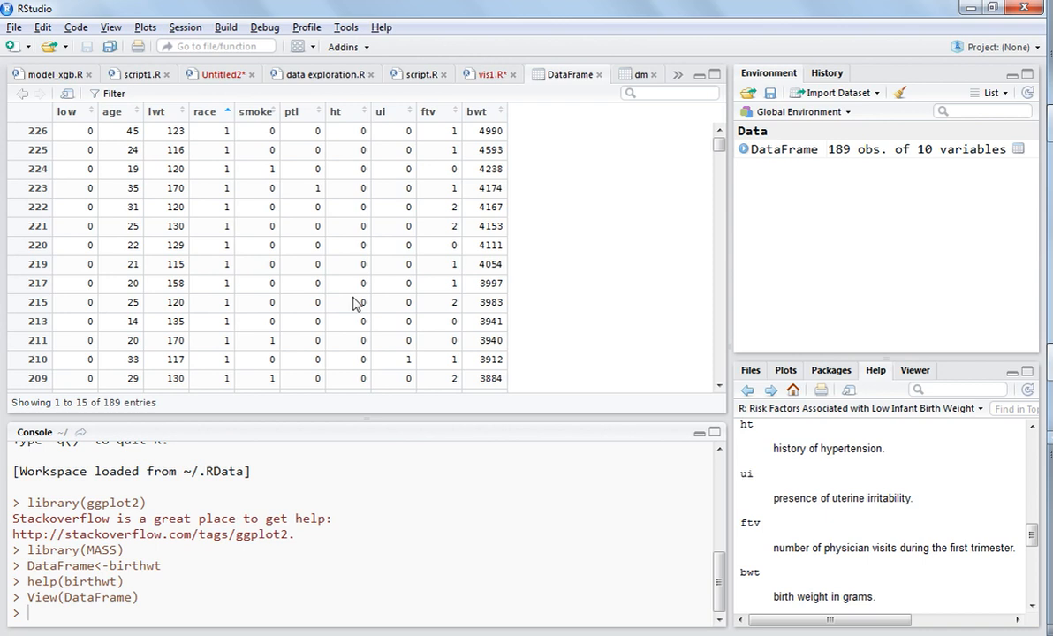
pyautogui.moveTo(484, 92)
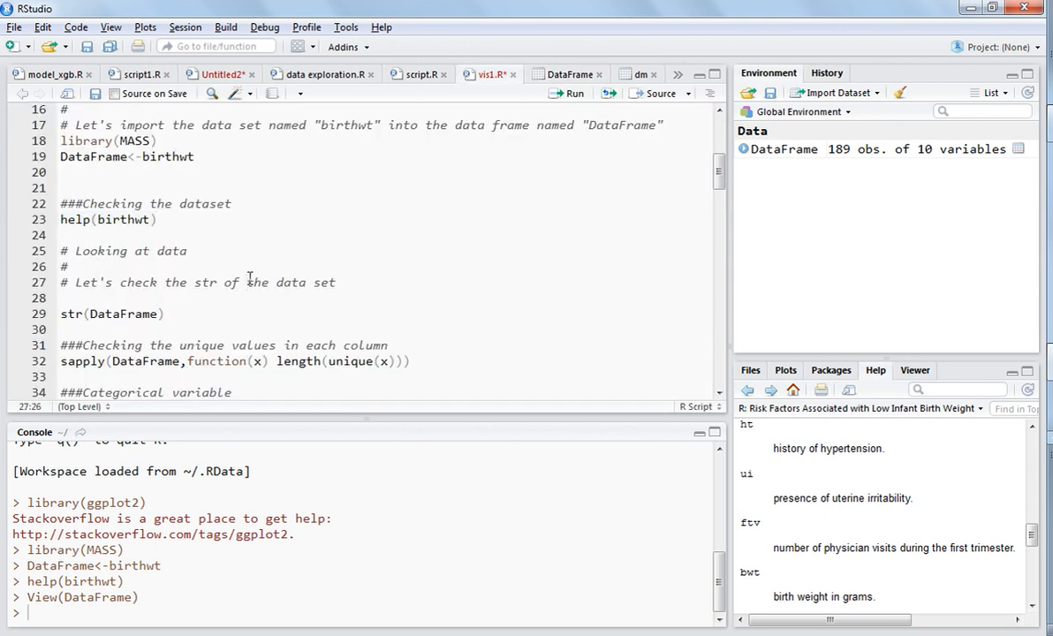
pyautogui.moveTo(402, 374)
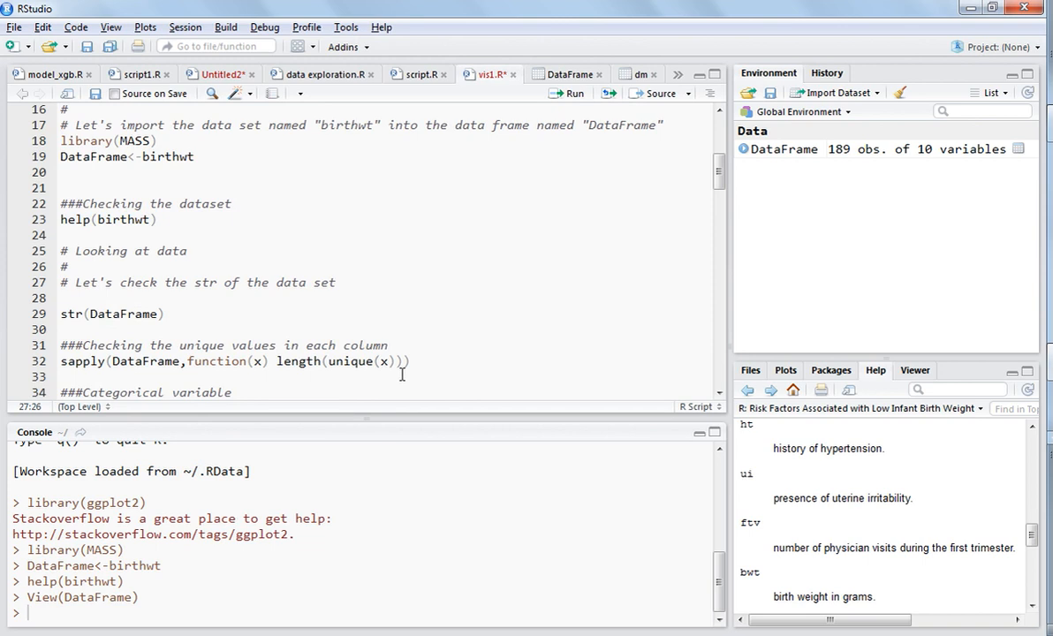
# Step: Place the cursor on the sapply length(unique(x)) line to count unique values per column
pyautogui.click(429, 360)
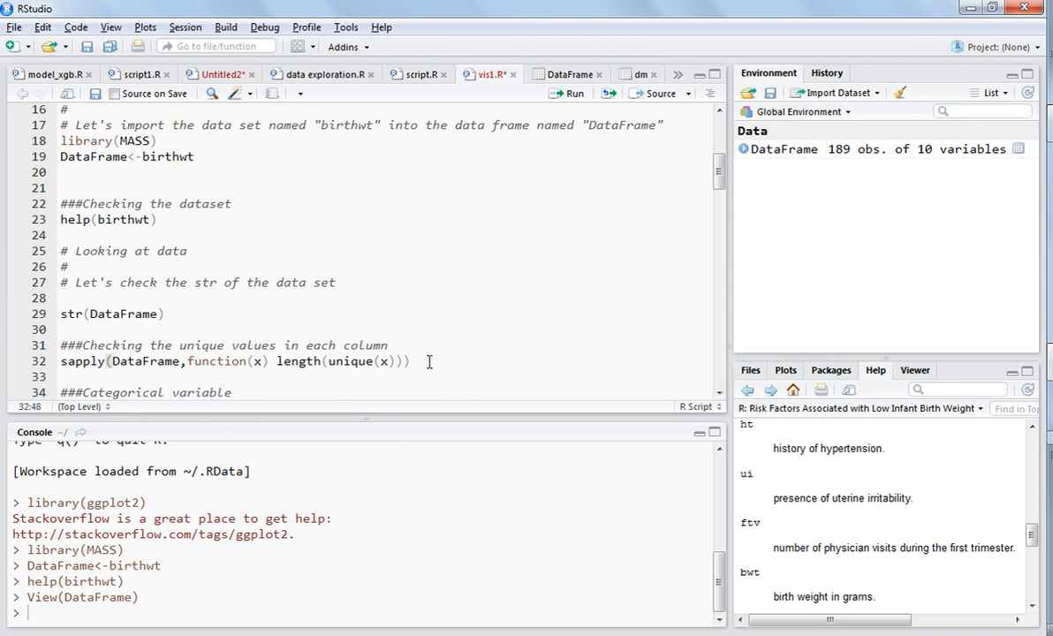
pyautogui.click(62, 360)
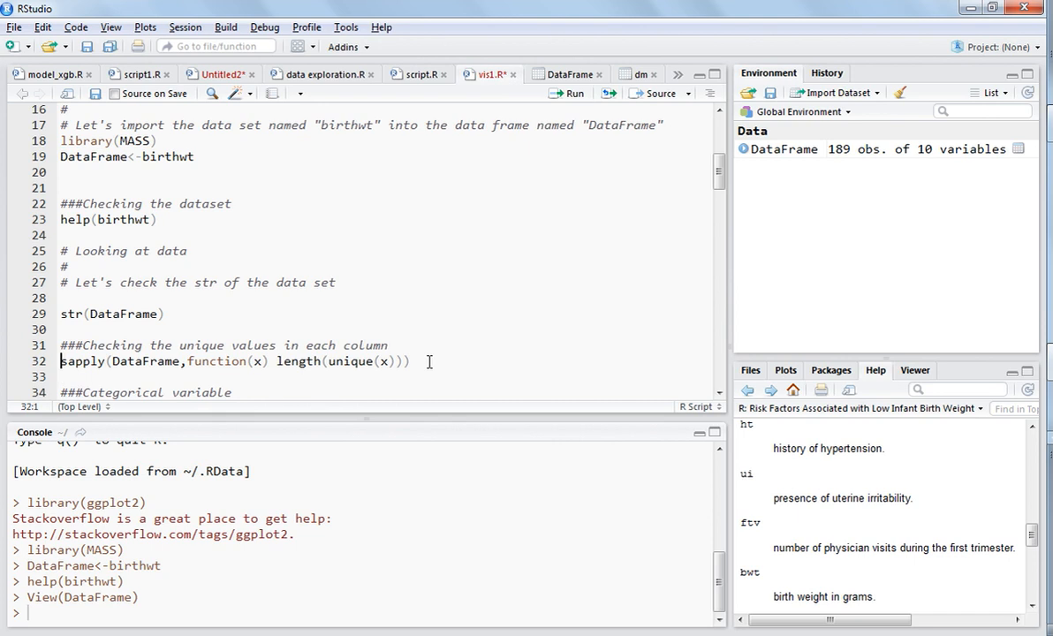
pyautogui.click(410, 361)
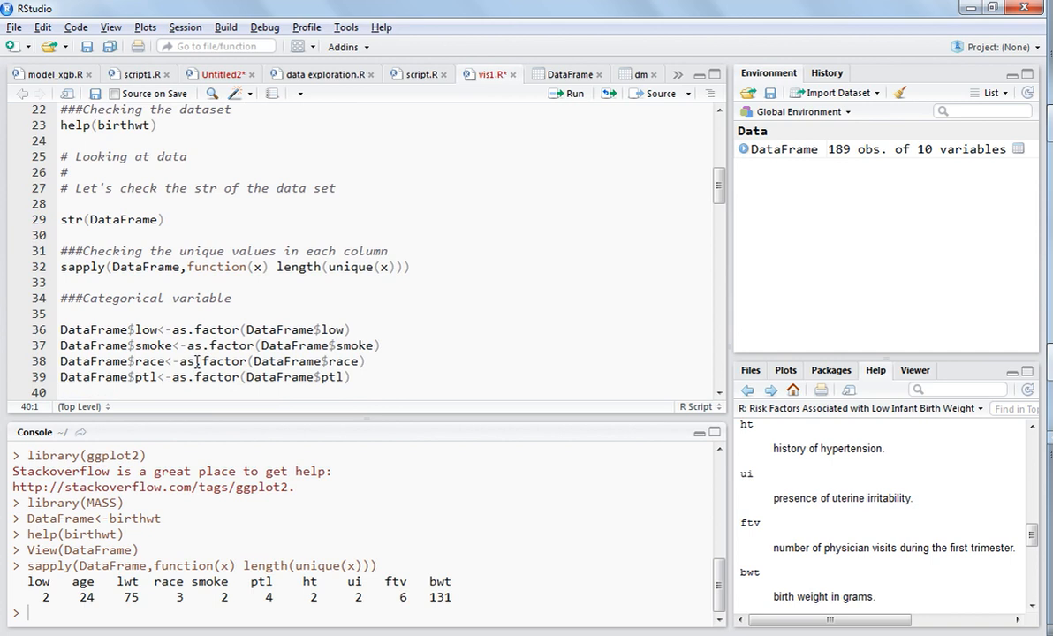
# Step: Select the as.factor lines converting low, smoke, race and ptl to run them
pyautogui.click(62, 344)
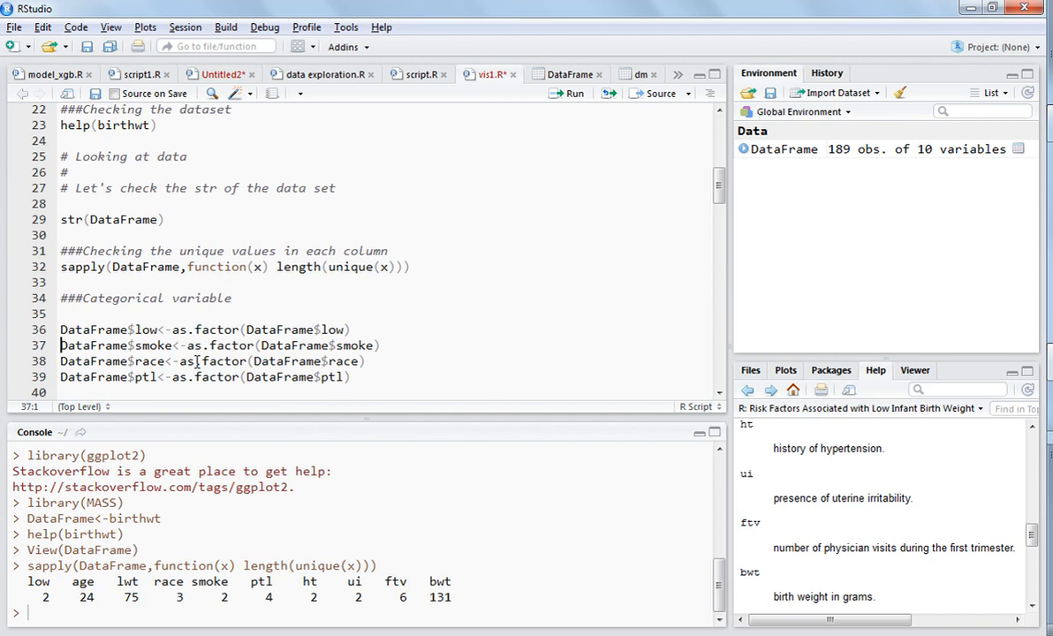
pyautogui.click(60, 330)
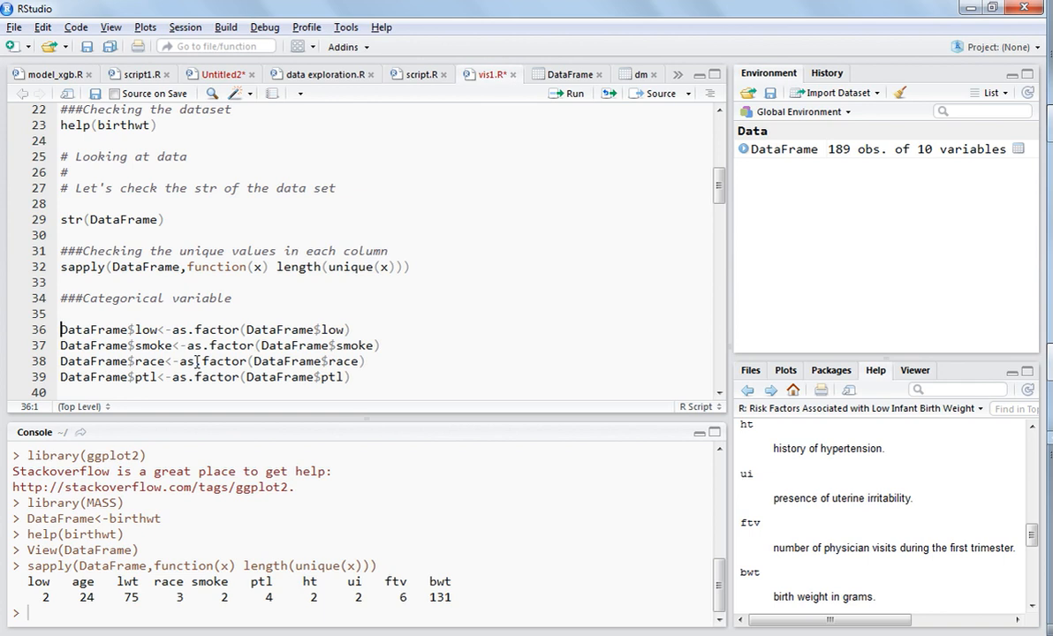
pyautogui.click(67, 330)
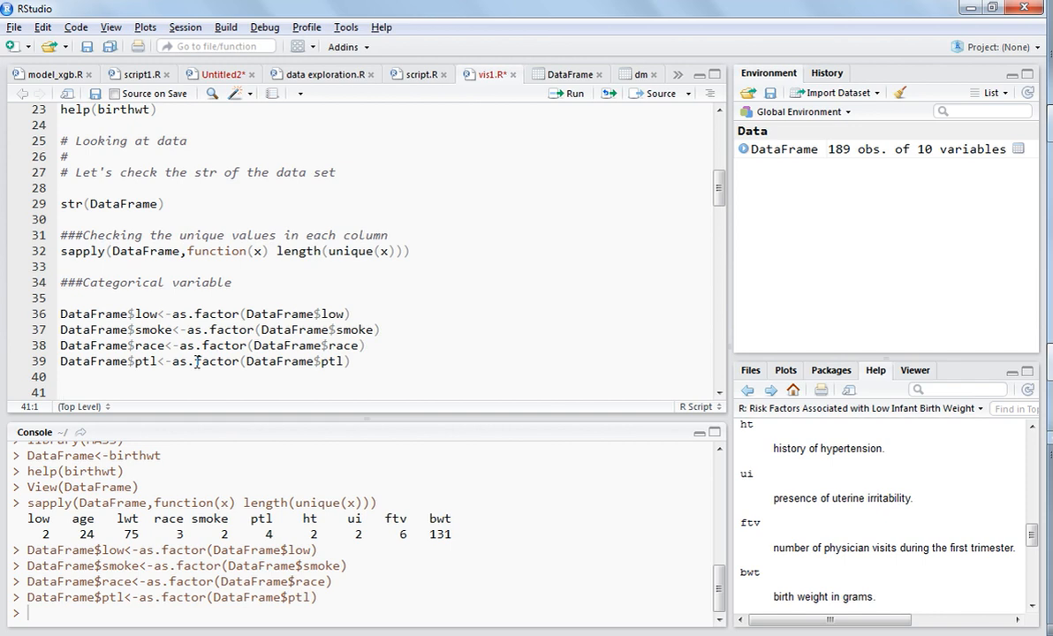
pyautogui.click(61, 392)
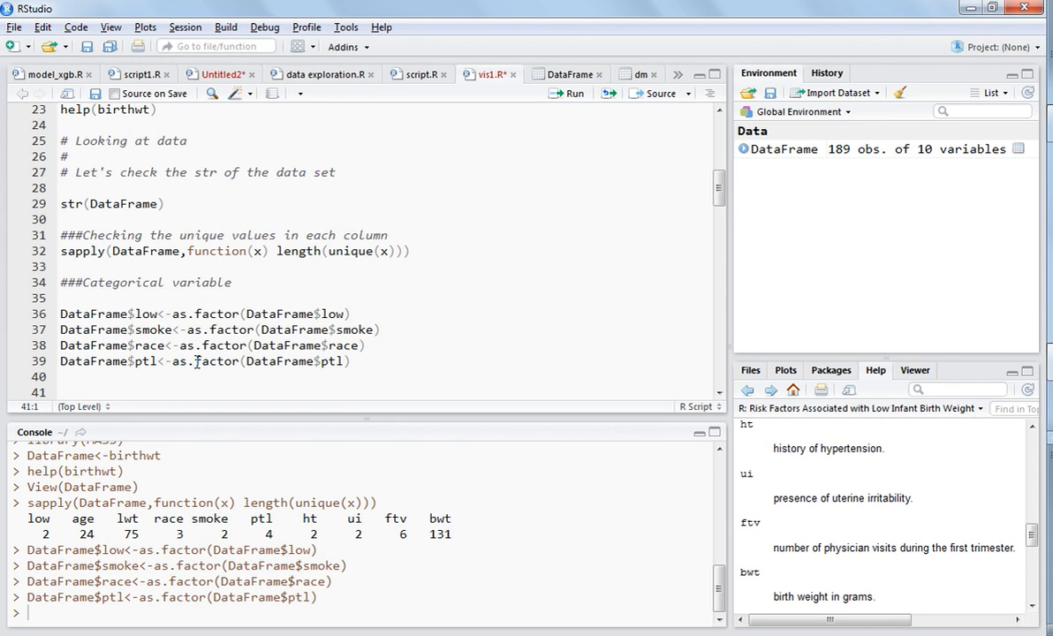
pyautogui.scroll(-3)
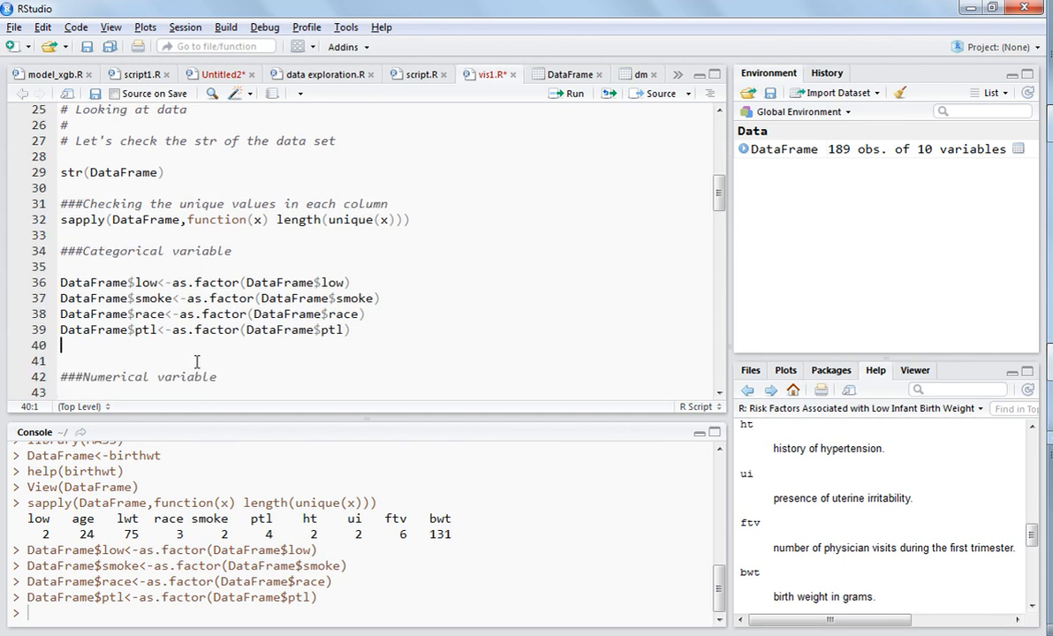
pyautogui.moveTo(483, 409)
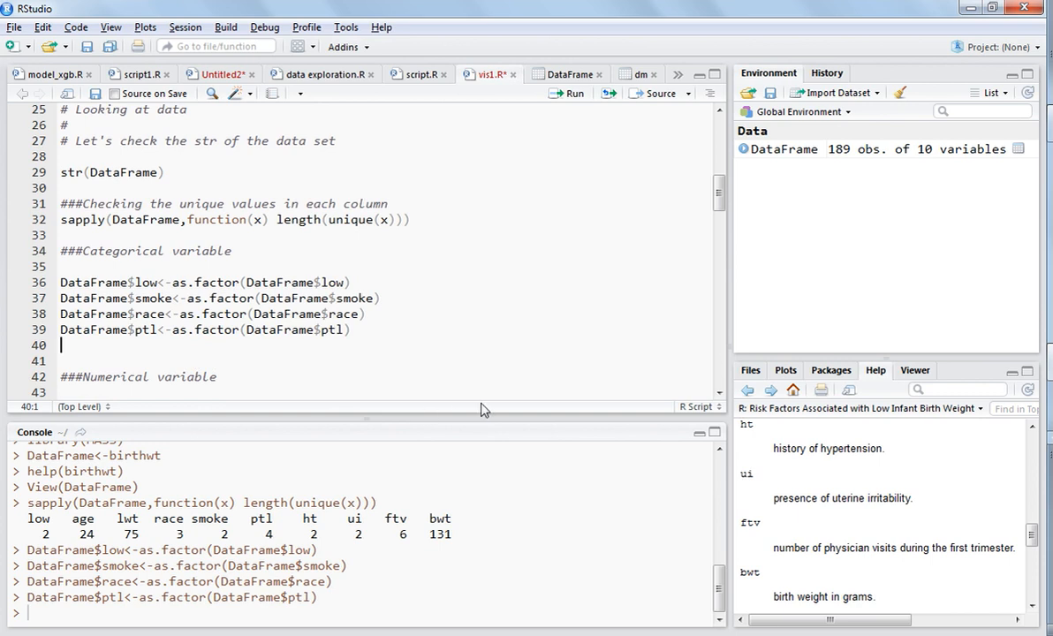
pyautogui.moveTo(992, 538)
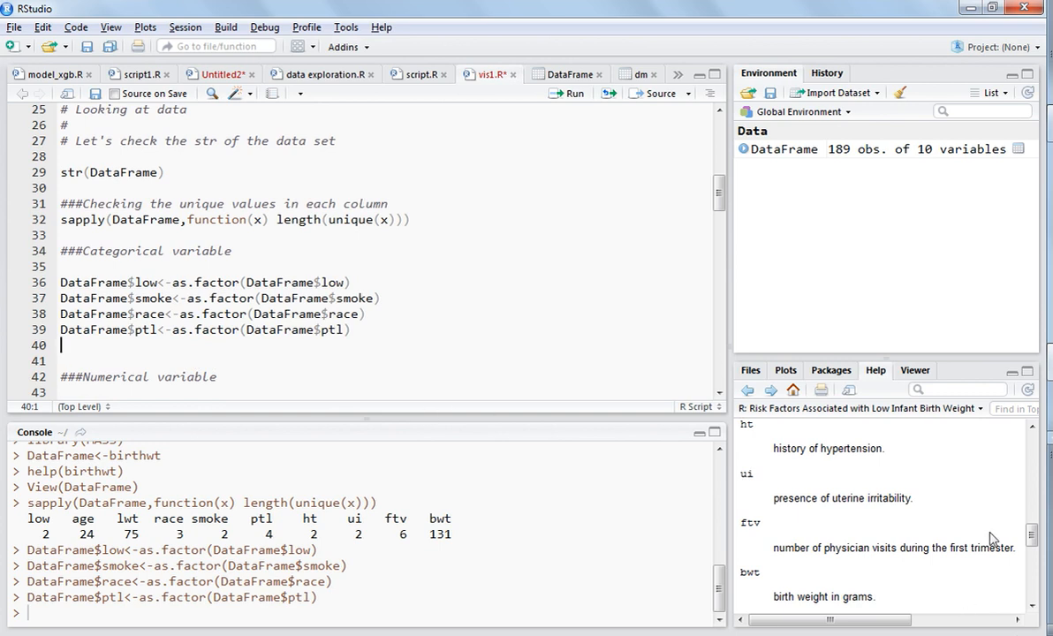